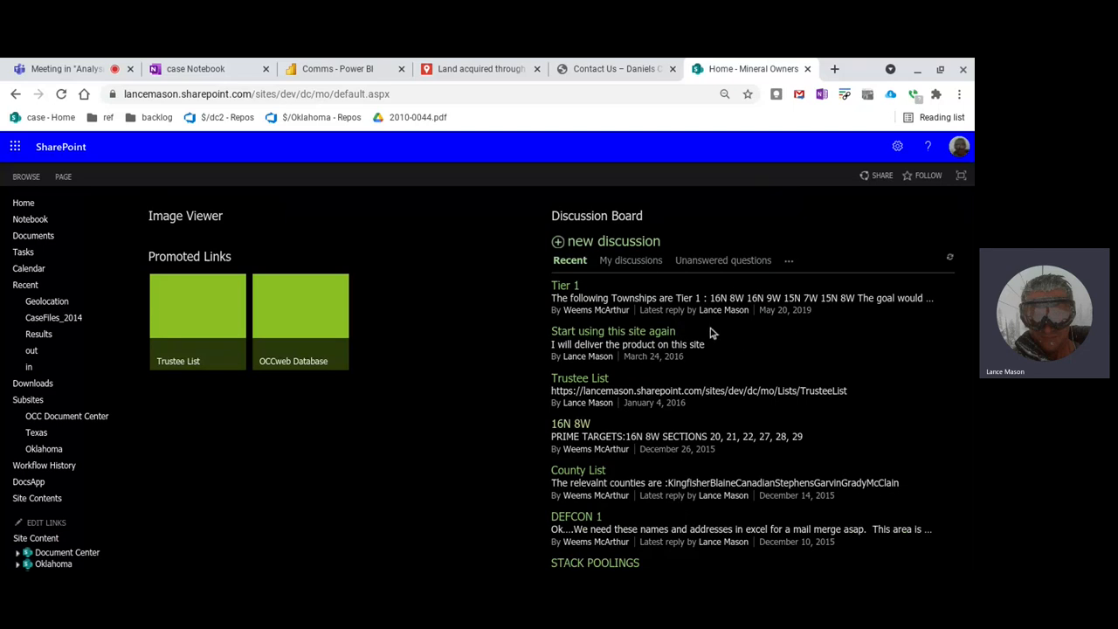
{"action": "mouse_move", "coordinate": [825, 358]}
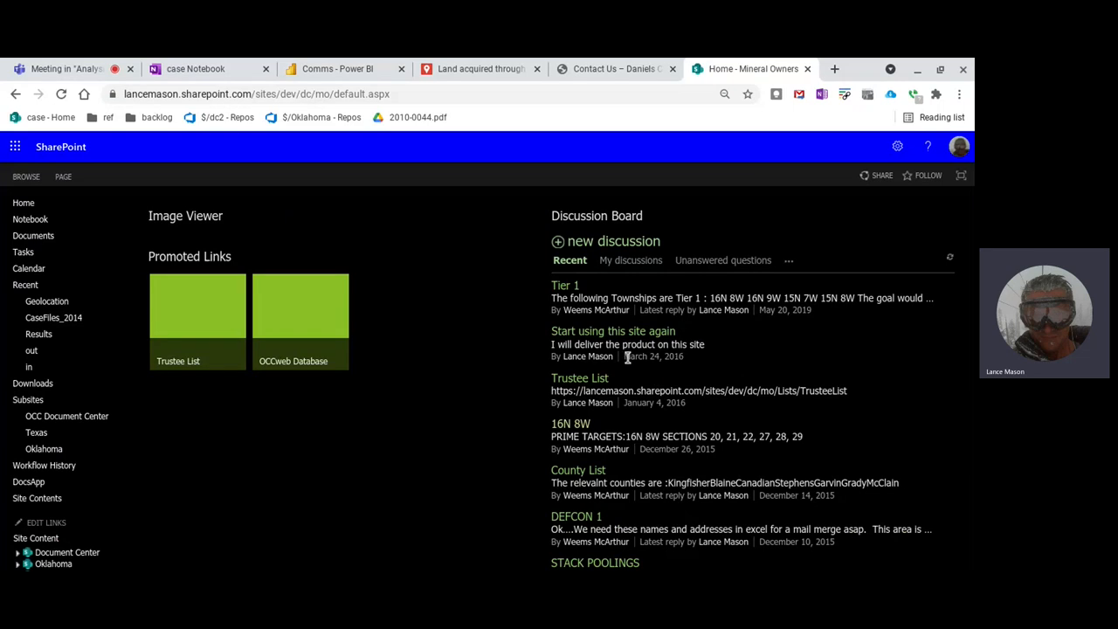
Highlight the second discussion post's date, then go into the DEFCON 1 discussion thread.
{"action": "double_click", "coordinate": [653, 357]}
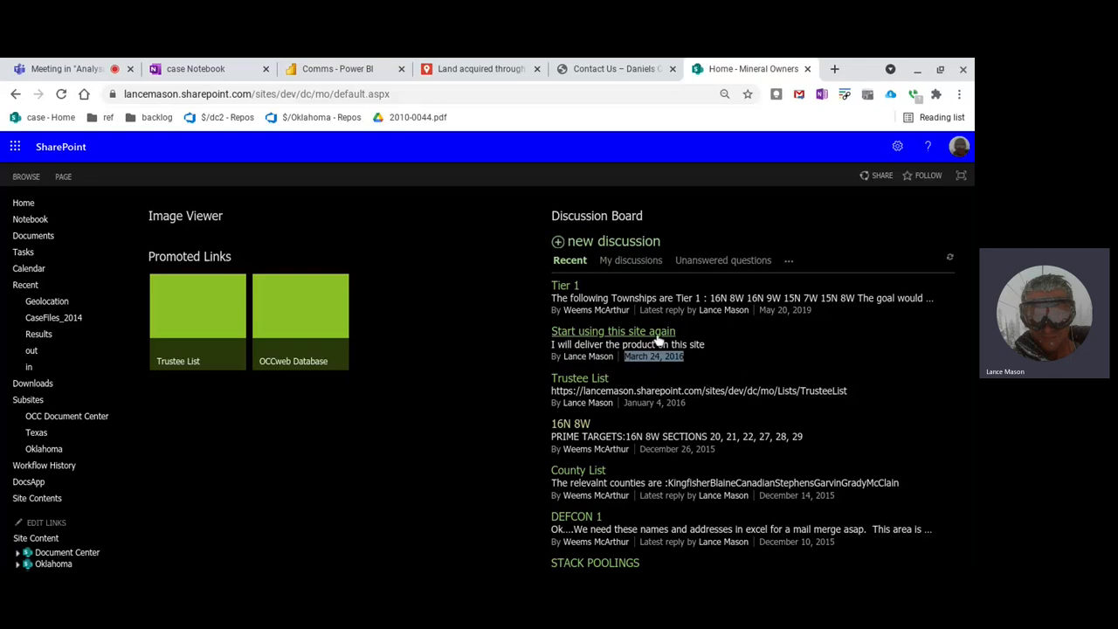
{"action": "mouse_move", "coordinate": [702, 384]}
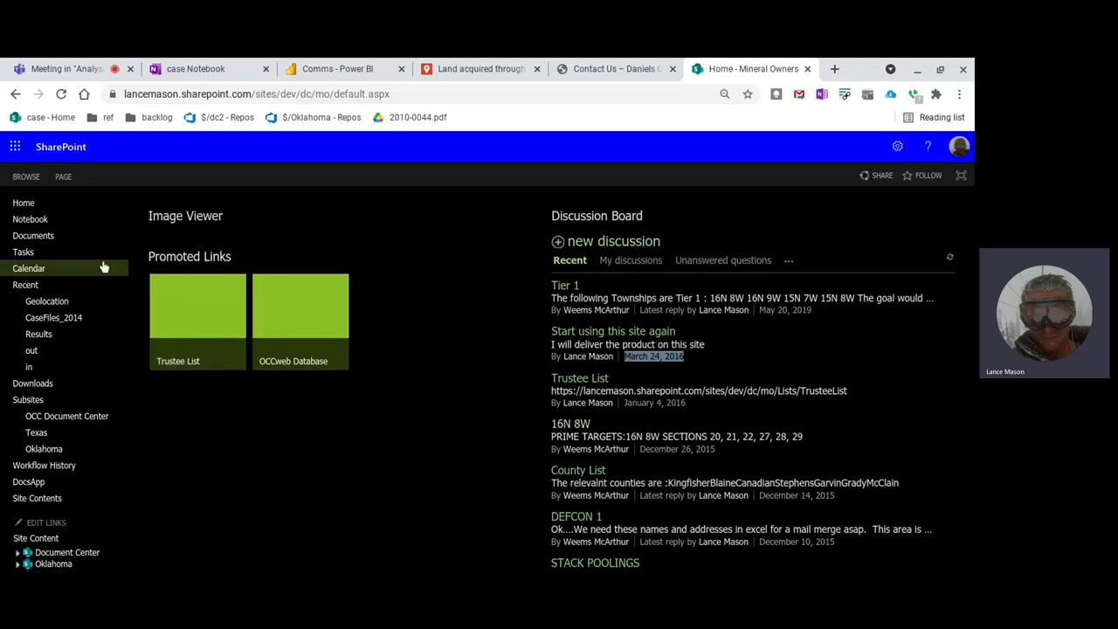
{"action": "scroll", "scroll_direction": "down", "scroll_amount": 3}
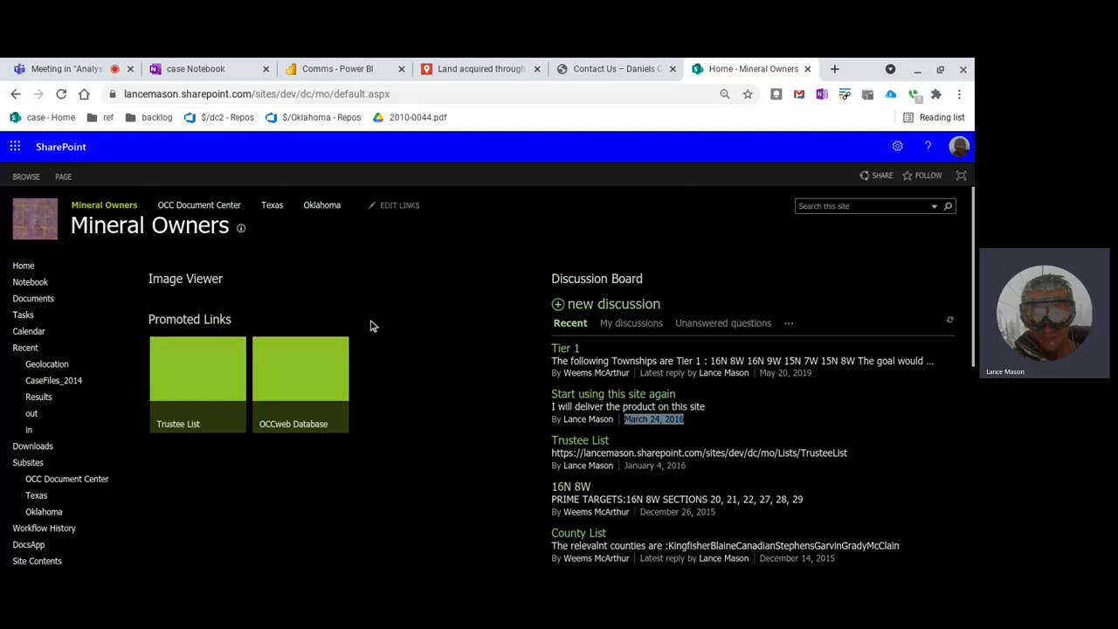
{"action": "scroll", "scroll_direction": "down", "scroll_amount": 3}
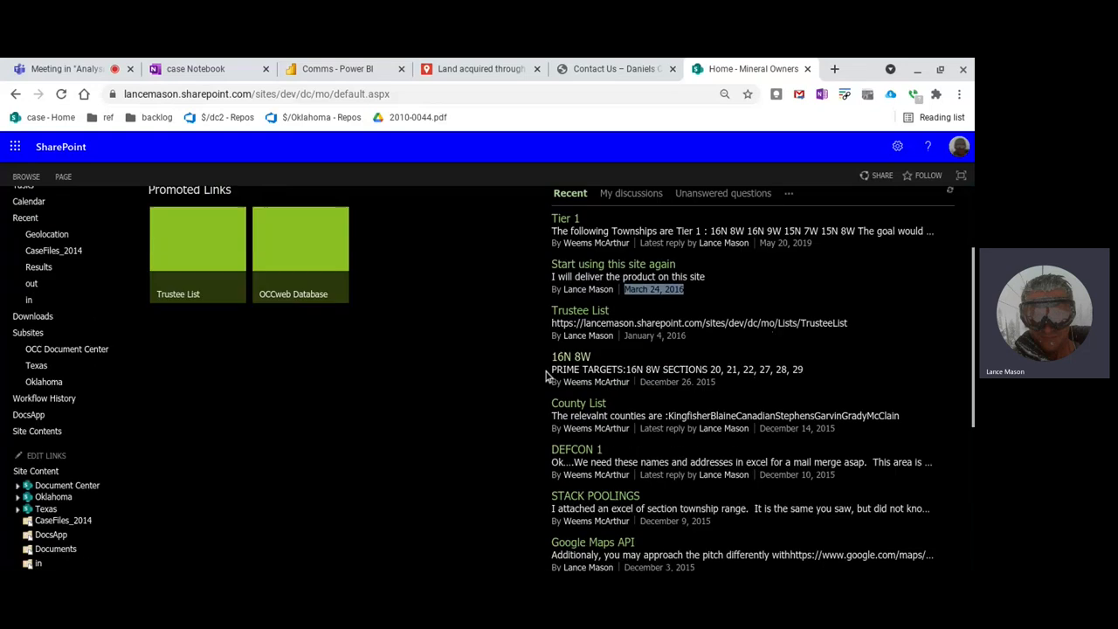
{"action": "scroll", "scroll_direction": "down", "scroll_amount": 3}
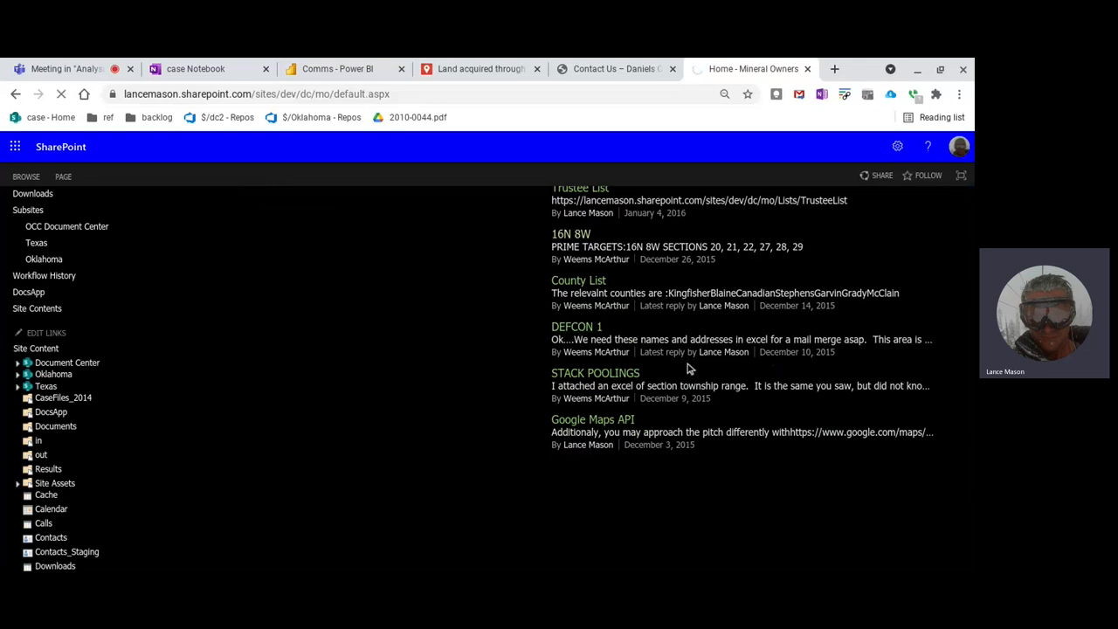
{"action": "left_click", "coordinate": [576, 326]}
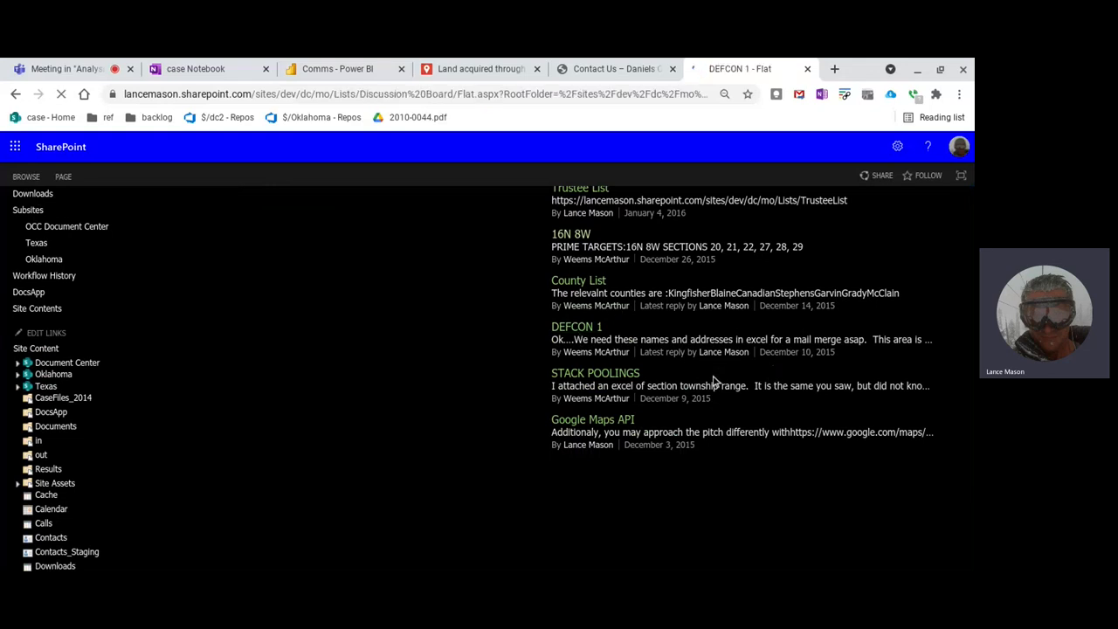
{"action": "left_click", "coordinate": [576, 326]}
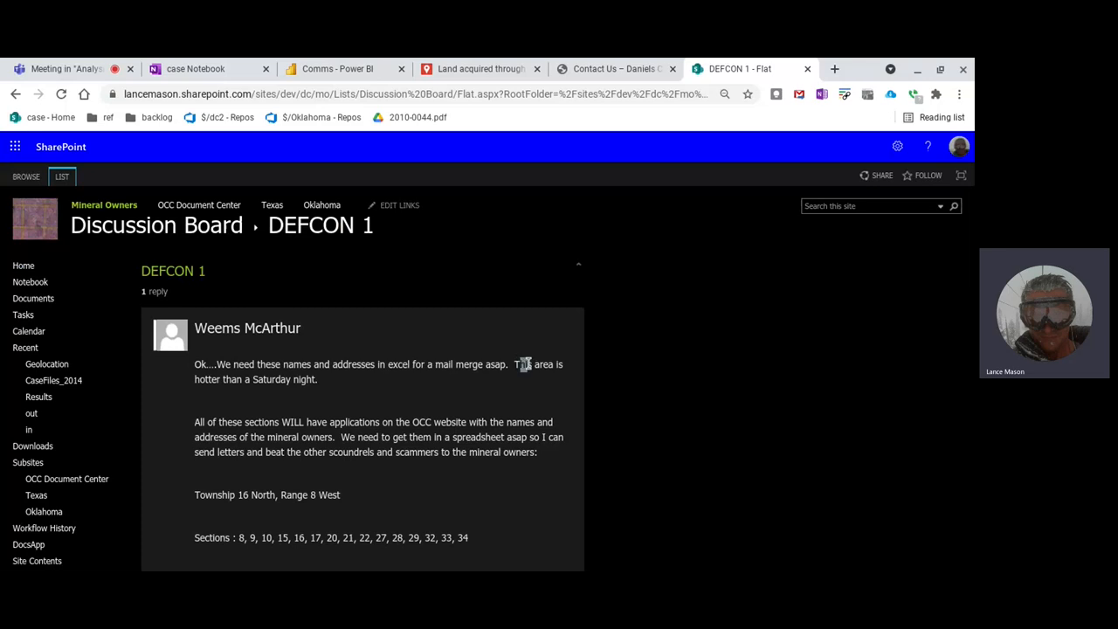
{"action": "mouse_move", "coordinate": [650, 383]}
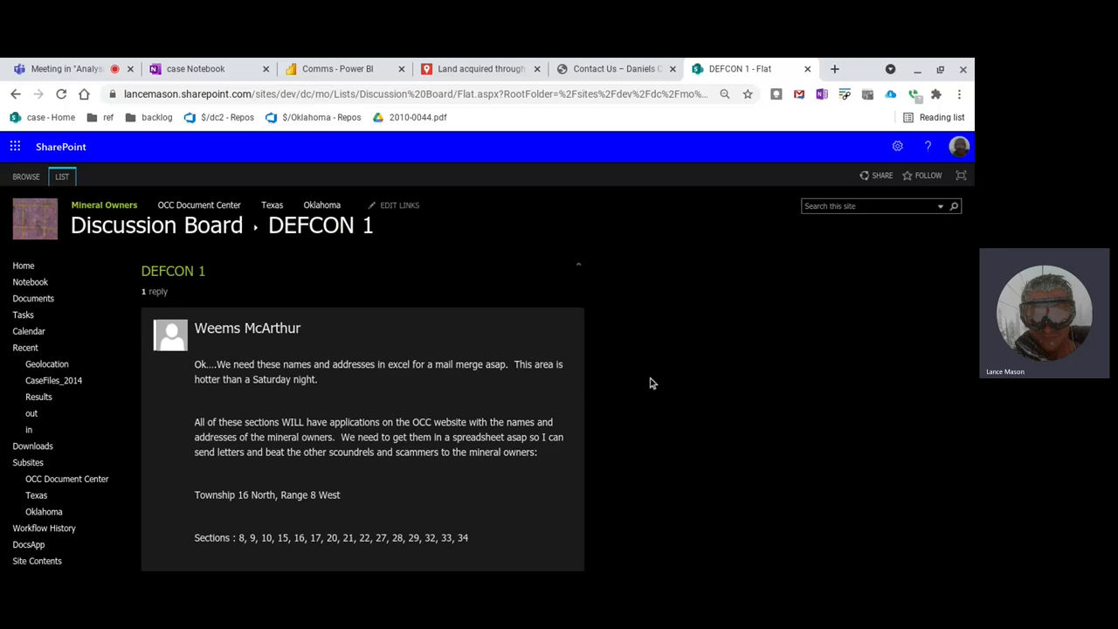
{"action": "mouse_move", "coordinate": [633, 391]}
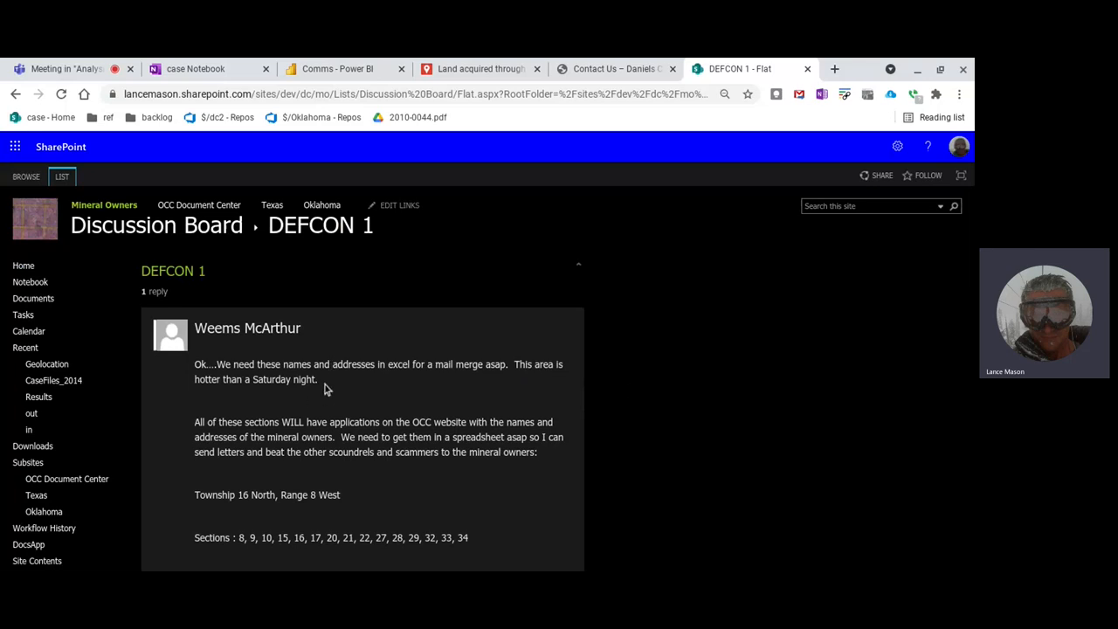
{"action": "mouse_move", "coordinate": [421, 400]}
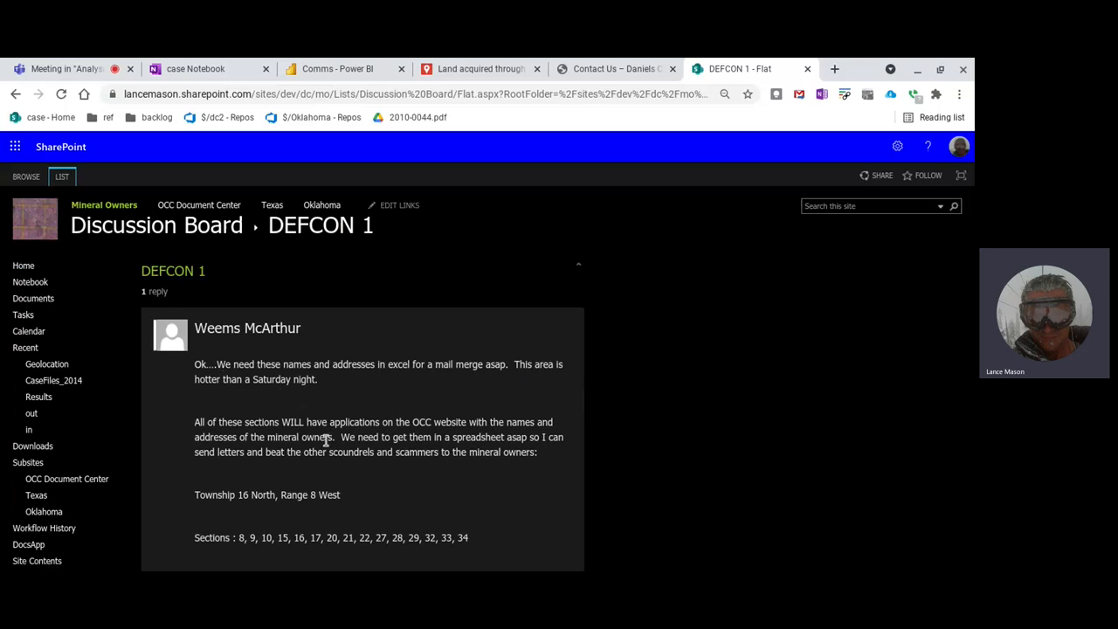
{"action": "mouse_move", "coordinate": [340, 463]}
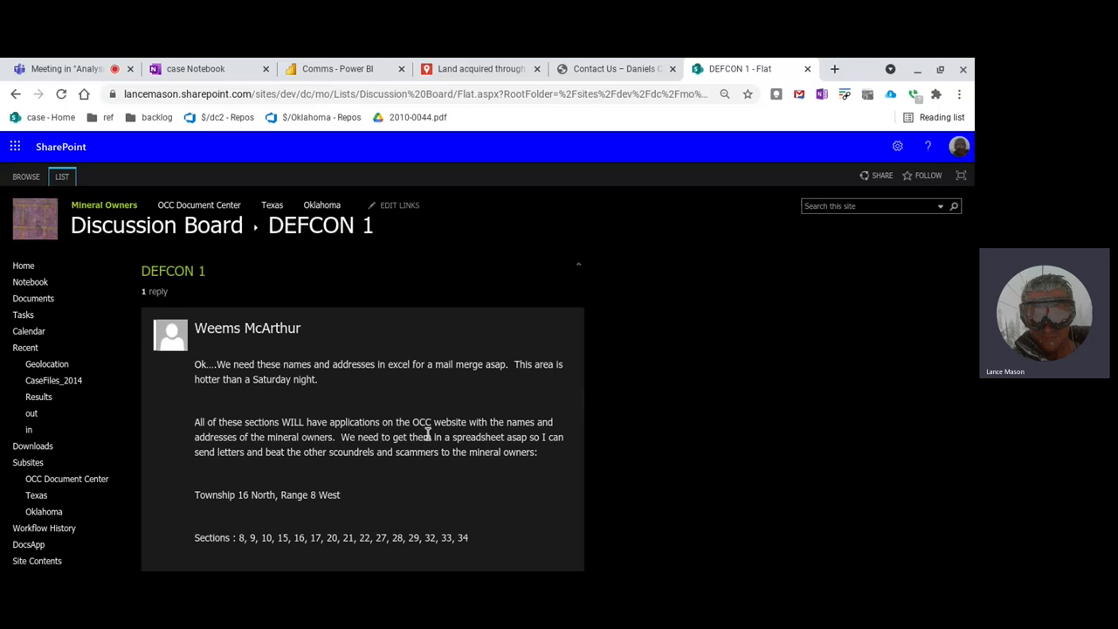
{"action": "mouse_move", "coordinate": [259, 447]}
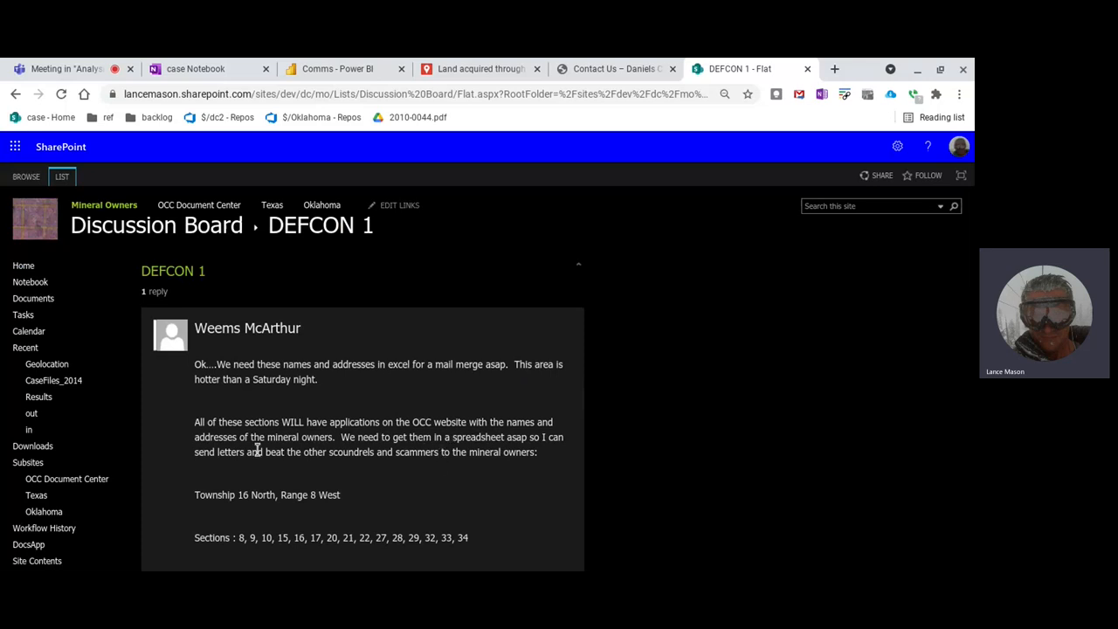
{"action": "mouse_move", "coordinate": [427, 441]}
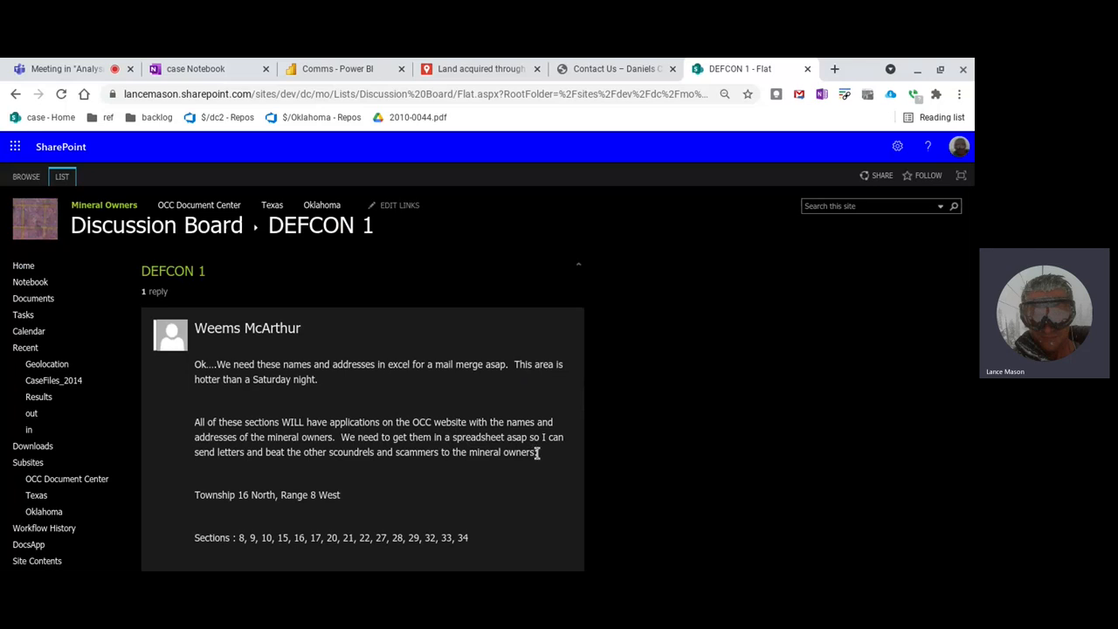
{"action": "mouse_move", "coordinate": [409, 479]}
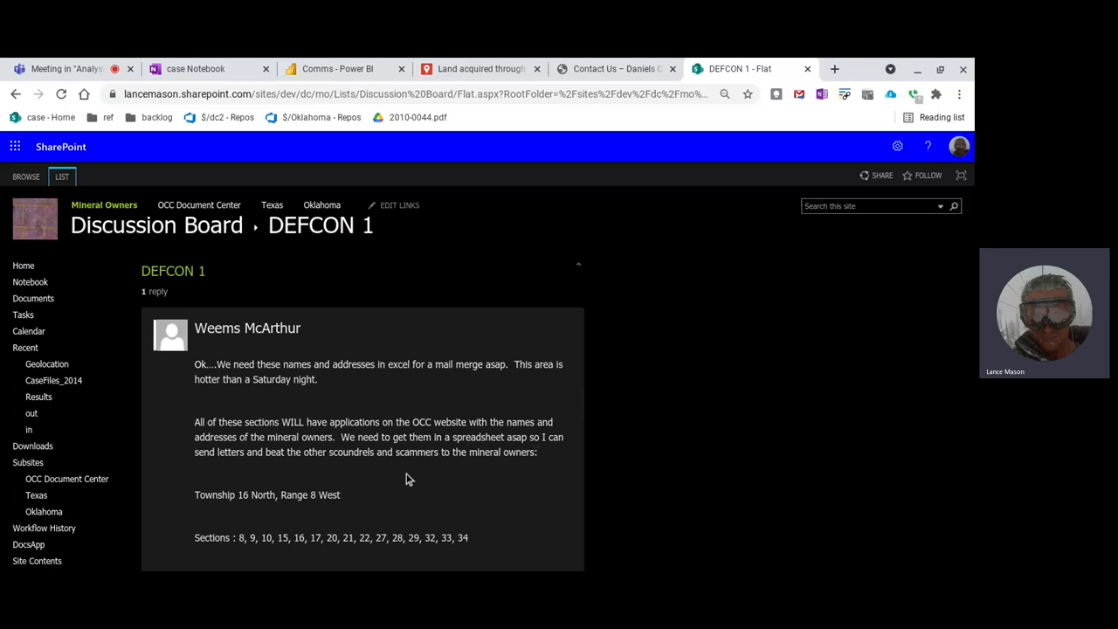
{"action": "mouse_move", "coordinate": [381, 493]}
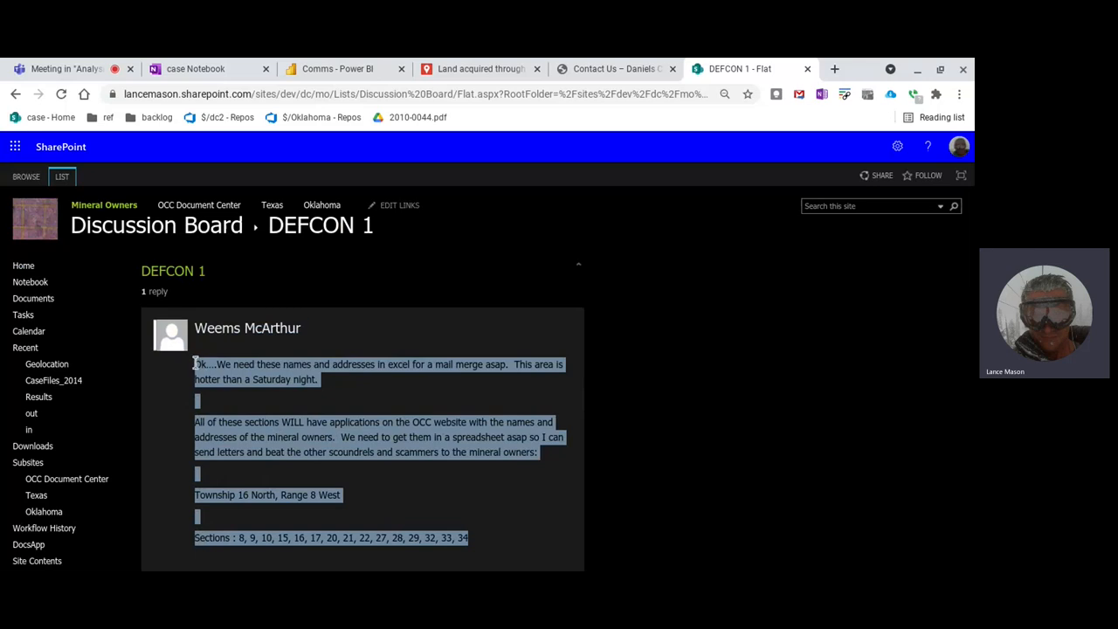
Read through the DEFCON 1 thread and move to the case Notebook in OneNote.
{"action": "scroll", "scroll_direction": "down", "scroll_amount": 3}
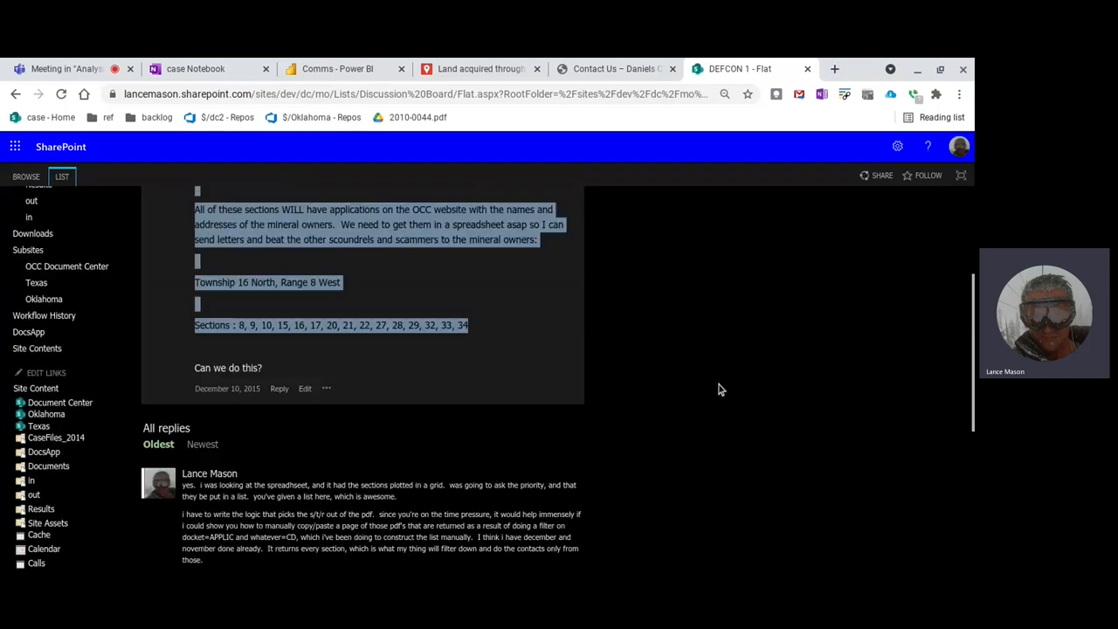
{"action": "scroll", "scroll_direction": "up", "scroll_amount": 3}
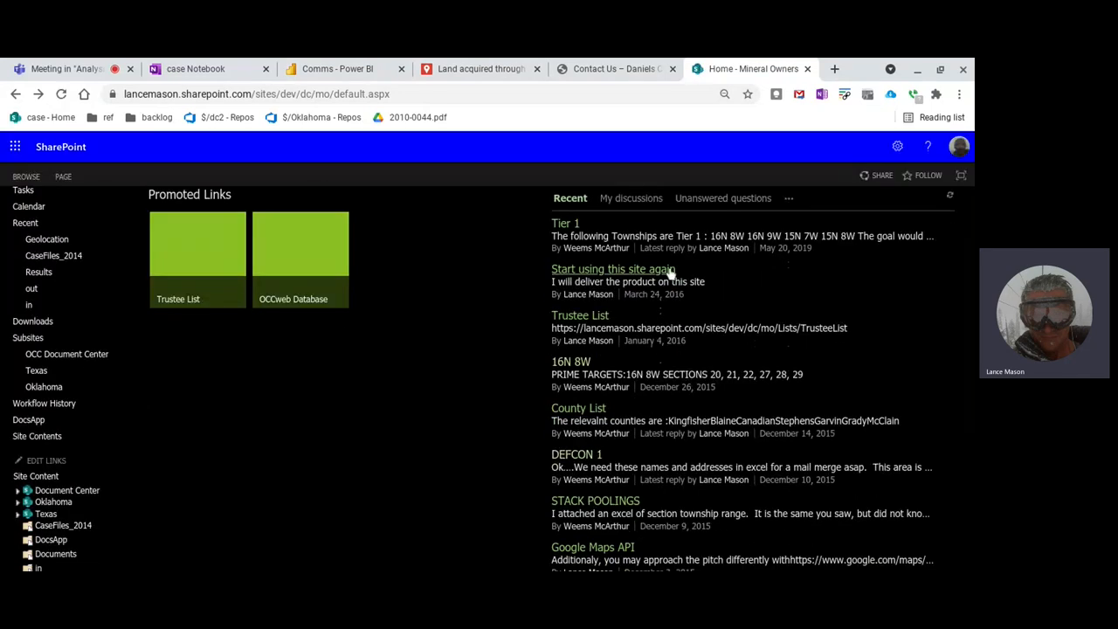
{"action": "scroll", "scroll_direction": "down", "scroll_amount": 3}
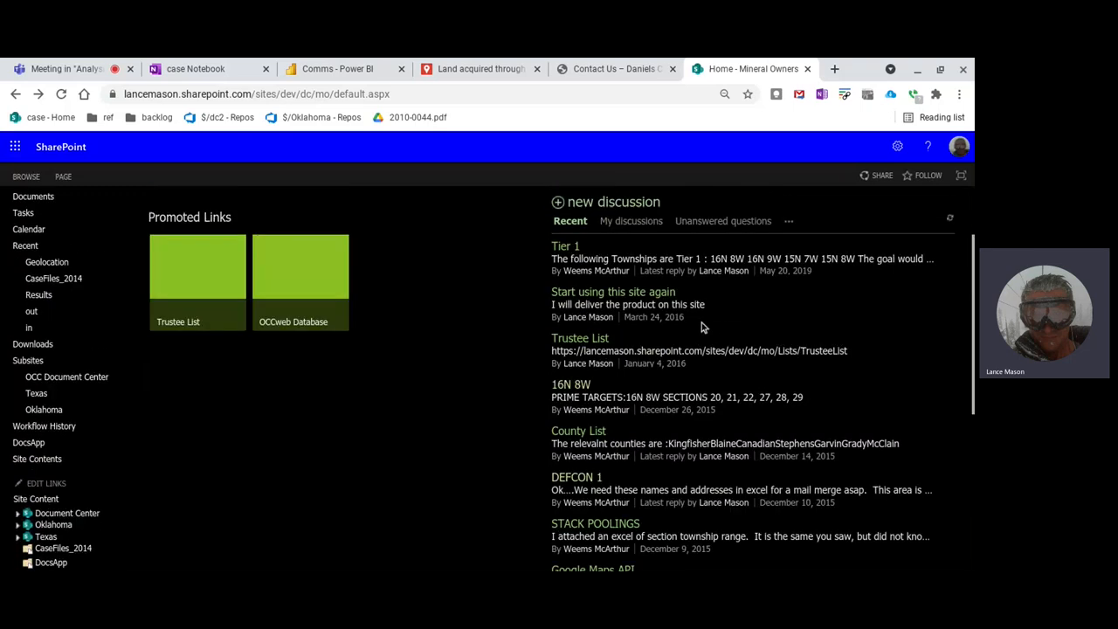
{"action": "mouse_move", "coordinate": [755, 391]}
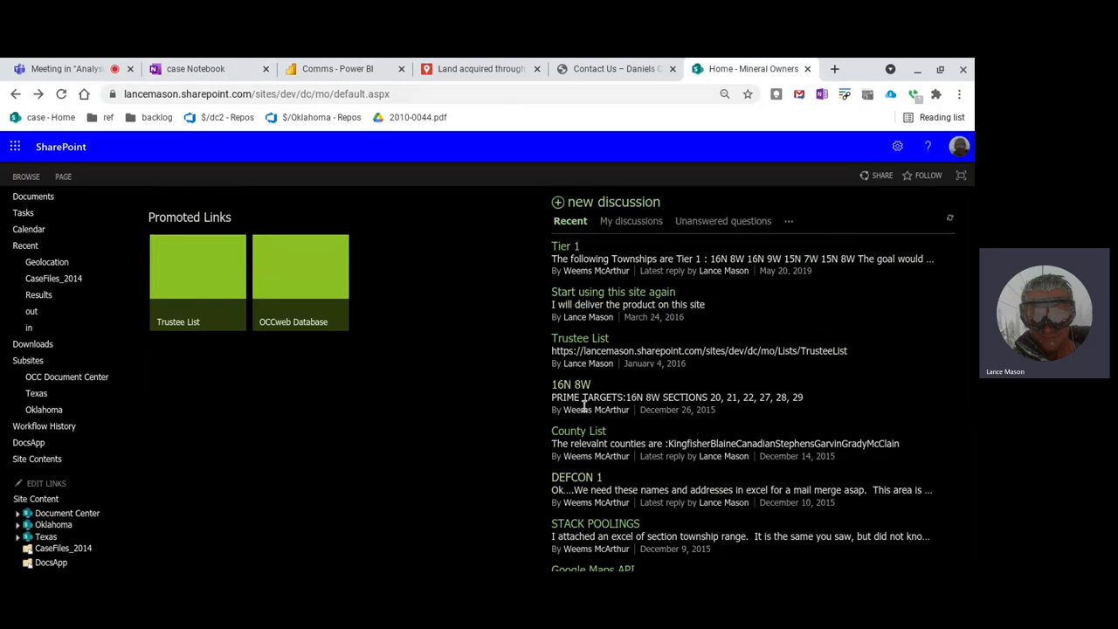
{"action": "mouse_move", "coordinate": [469, 205]}
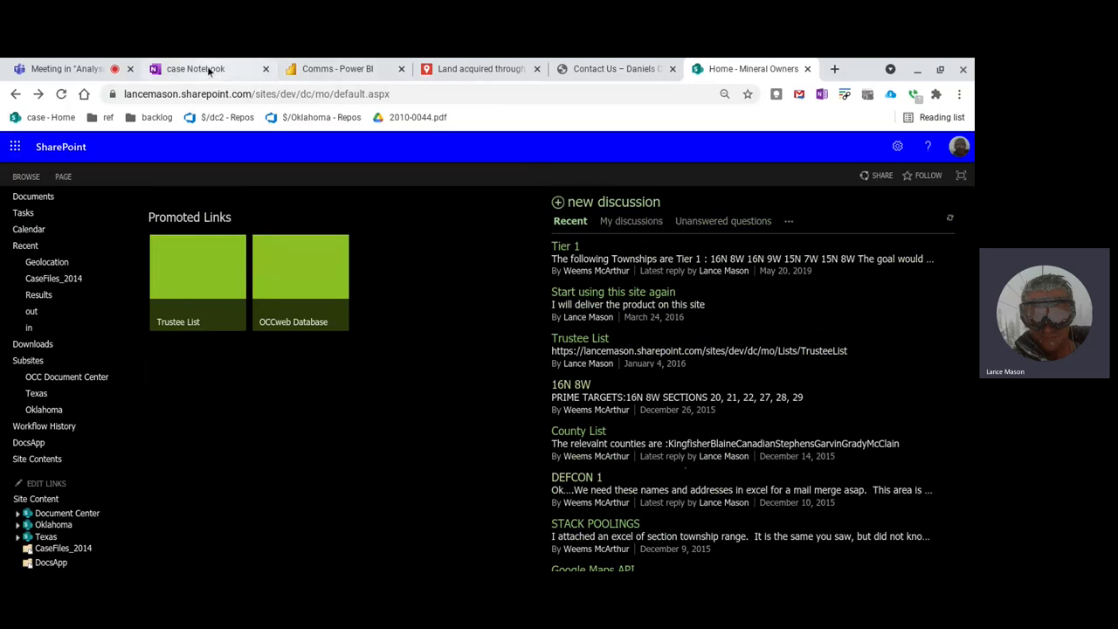
{"action": "left_click", "coordinate": [196, 68]}
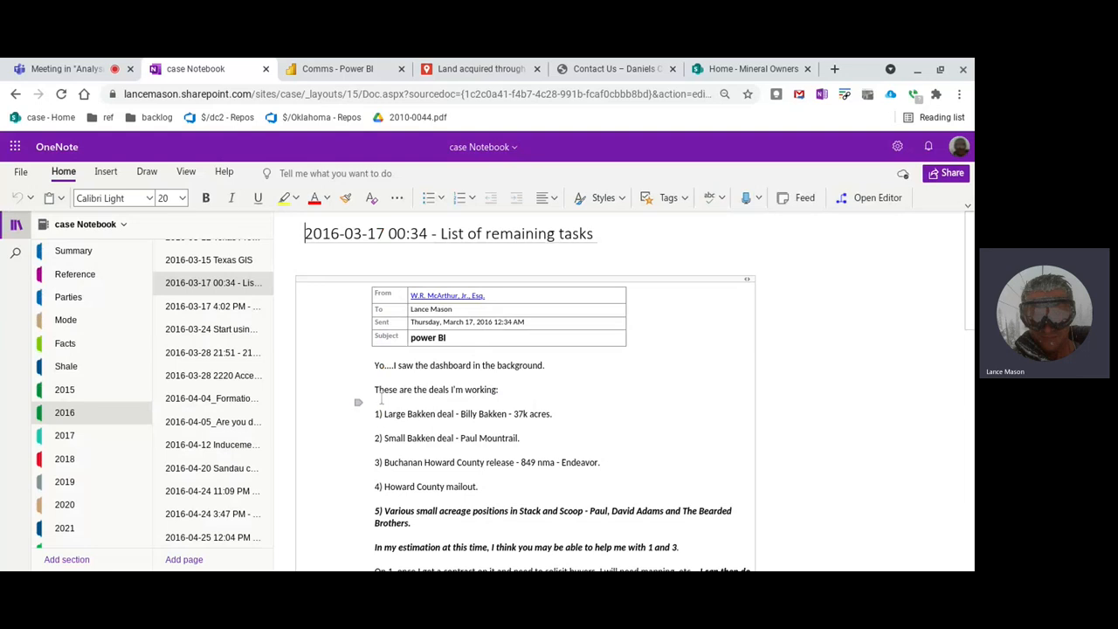
Read down the 2016-03-17 list of remaining tasks page, then move to the Comms Power BI report.
{"action": "scroll", "scroll_direction": "down", "scroll_amount": 3}
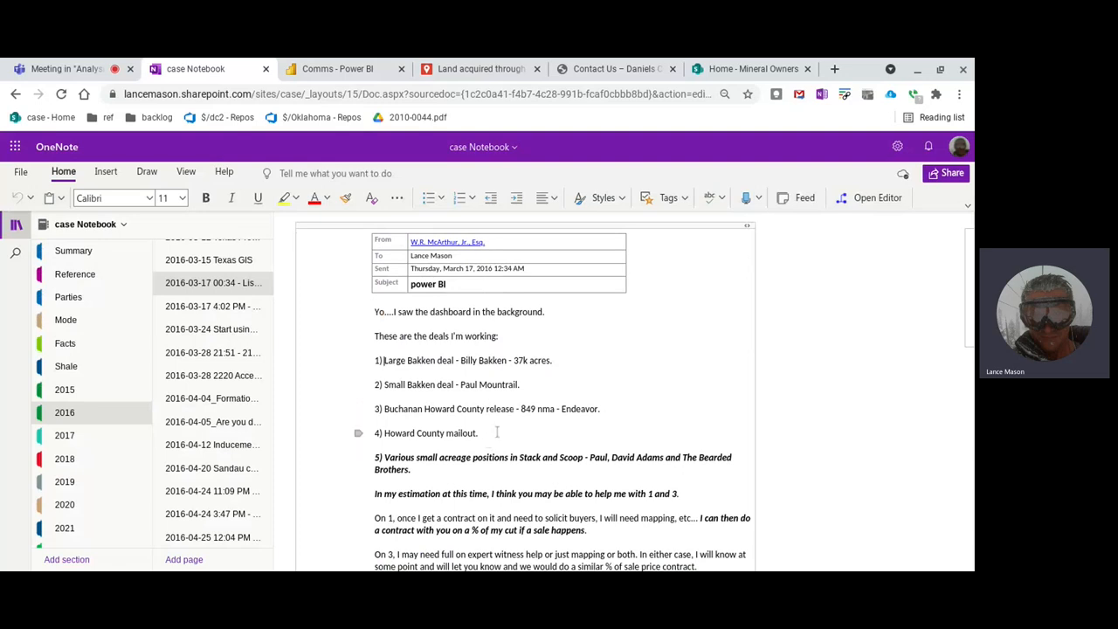
{"action": "scroll", "scroll_direction": "down", "scroll_amount": 3}
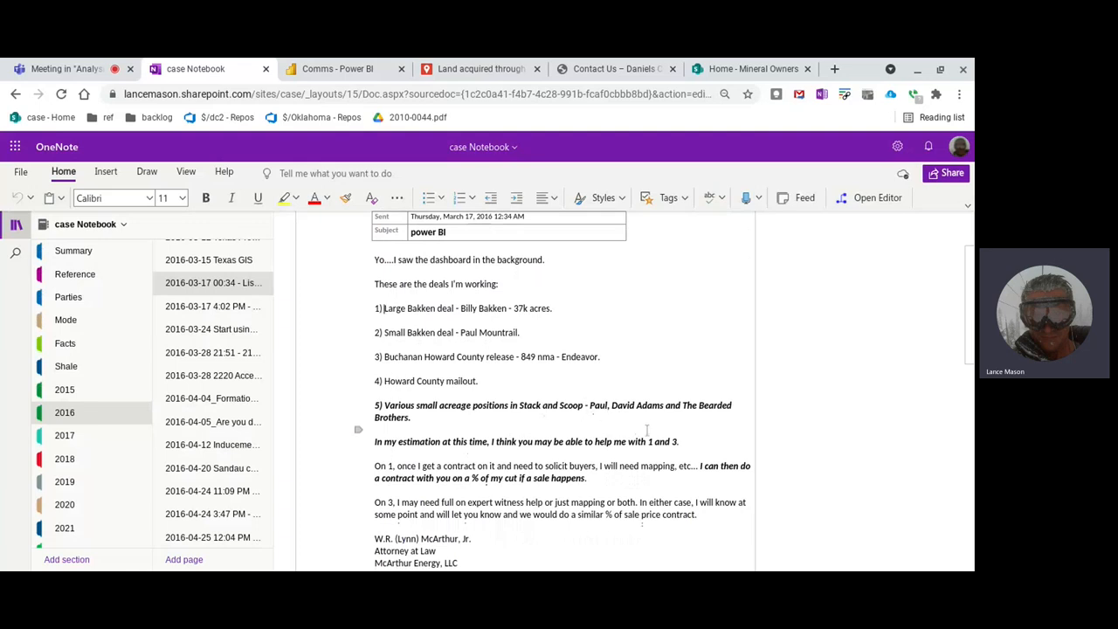
{"action": "scroll", "scroll_direction": "down", "scroll_amount": 3}
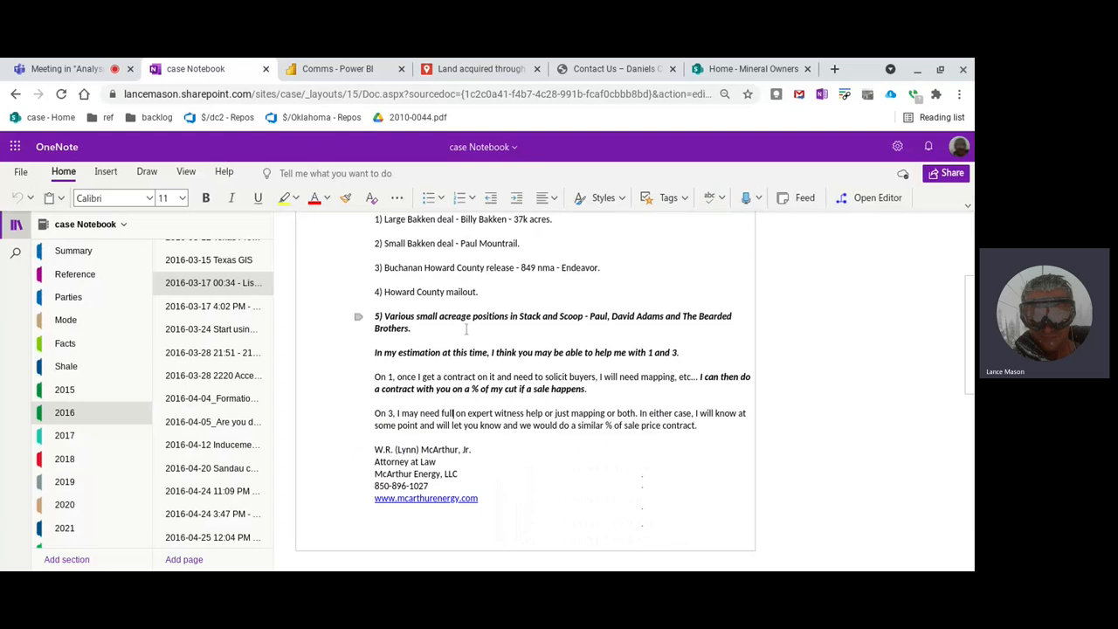
{"action": "scroll", "scroll_direction": "down", "scroll_amount": 3}
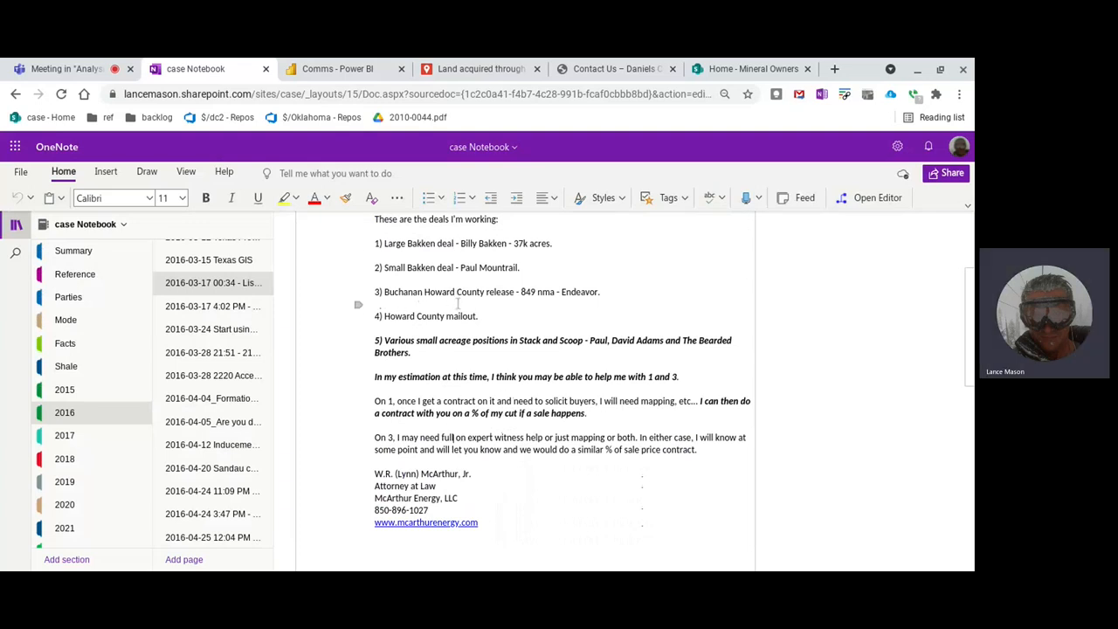
{"action": "mouse_move", "coordinate": [556, 497]}
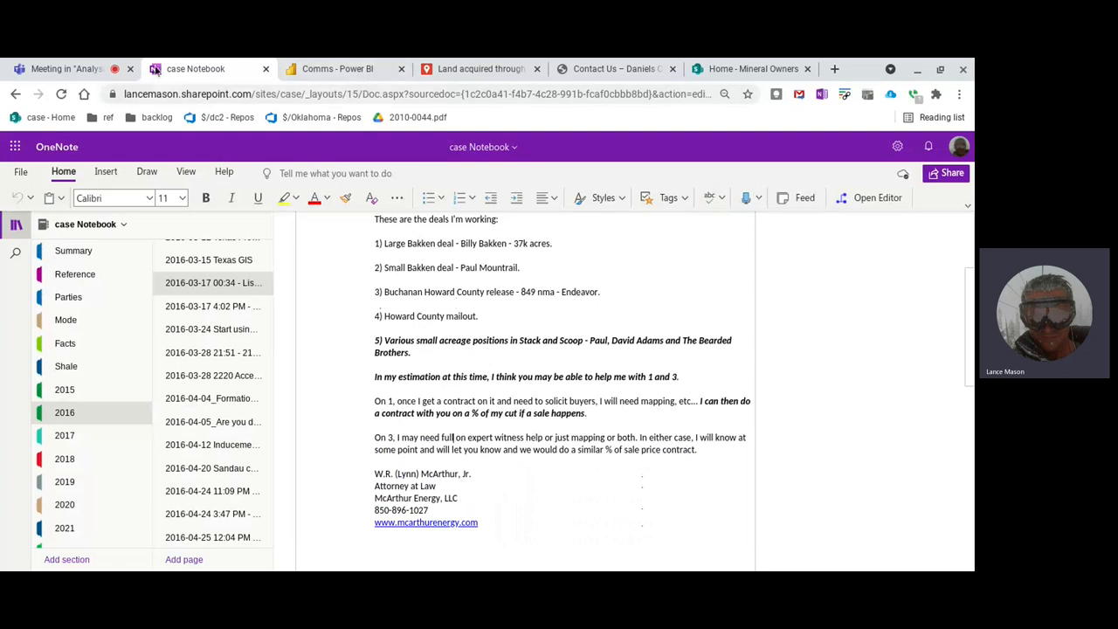
{"action": "left_click", "coordinate": [336, 70]}
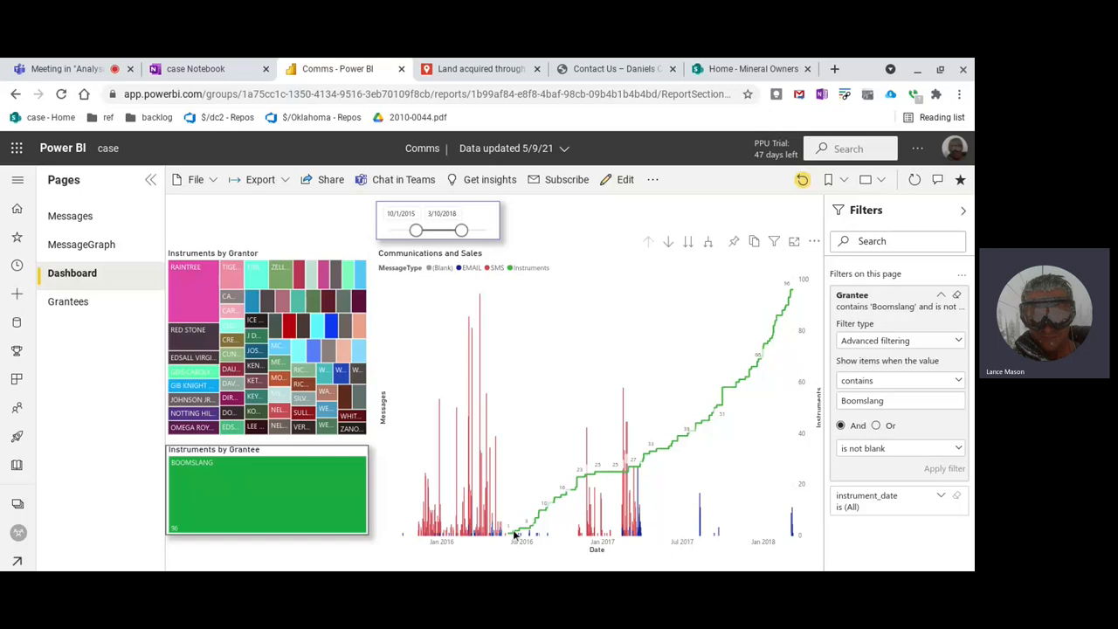
{"action": "mouse_move", "coordinate": [550, 511]}
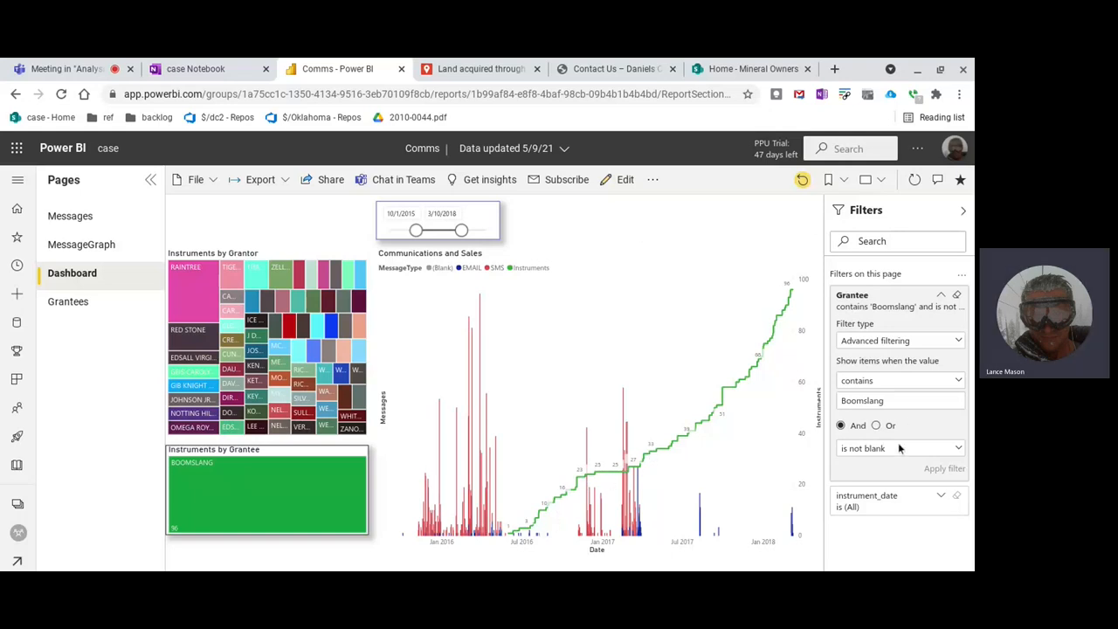
{"action": "mouse_move", "coordinate": [537, 496]}
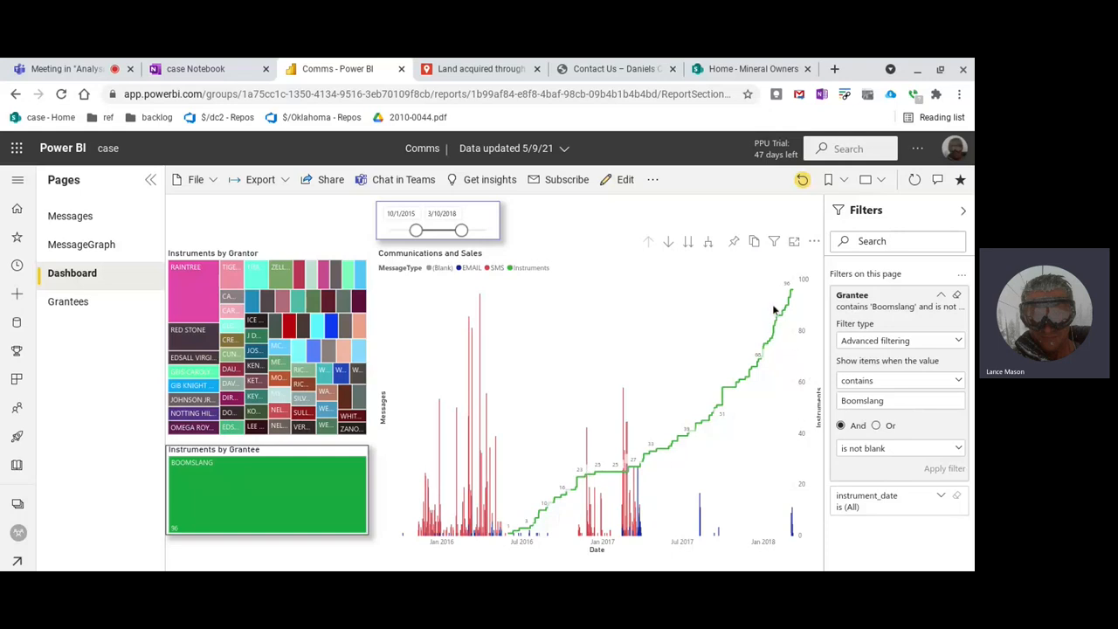
{"action": "mouse_move", "coordinate": [611, 470]}
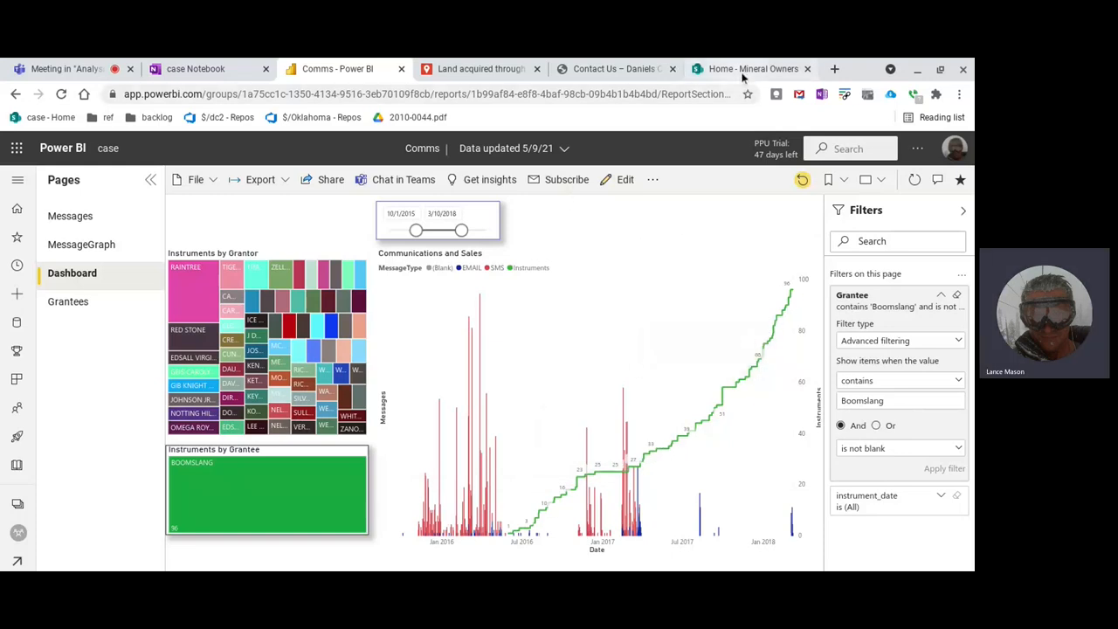
{"action": "left_click", "coordinate": [196, 68]}
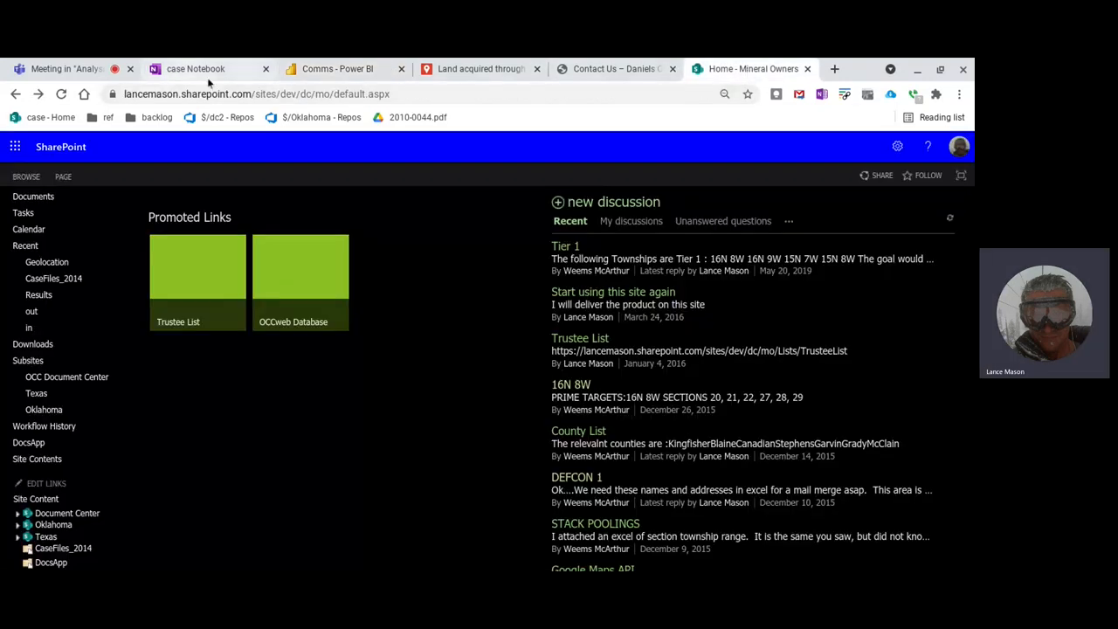
Revisit the case notebook page, then return to the Boomslang-filtered Comms dashboard.
{"action": "left_click", "coordinate": [210, 70]}
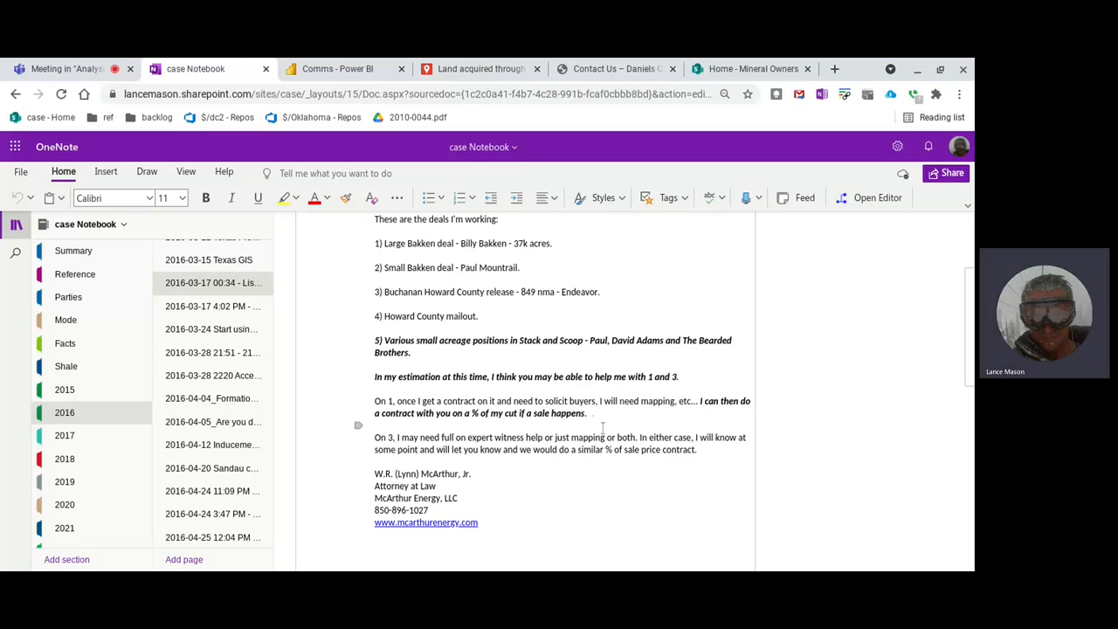
{"action": "left_click", "coordinate": [335, 68]}
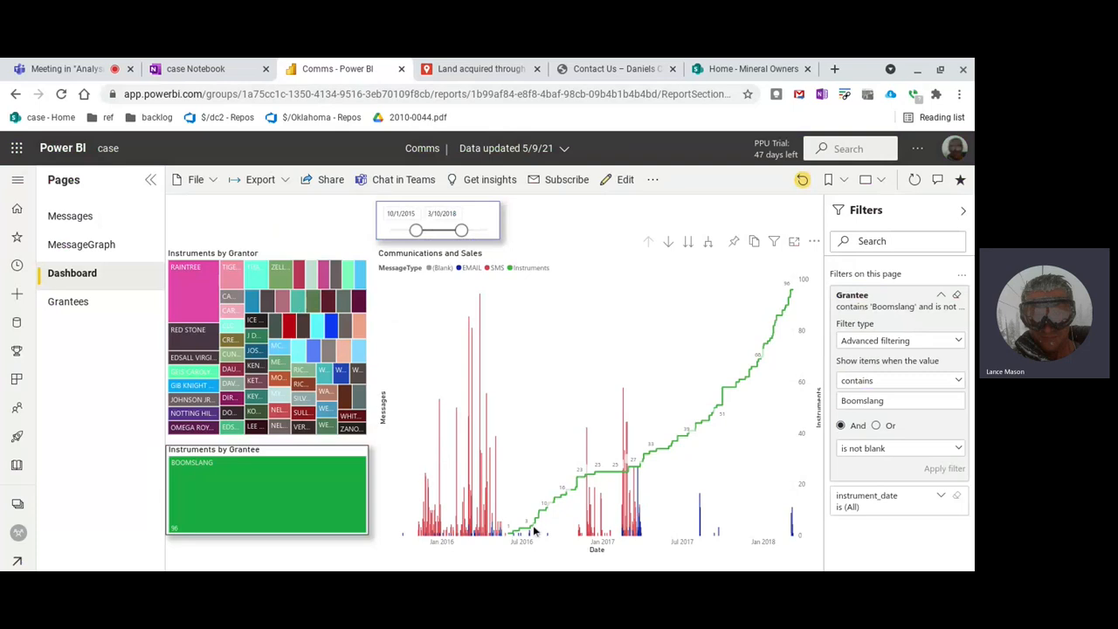
{"action": "mouse_move", "coordinate": [546, 384]}
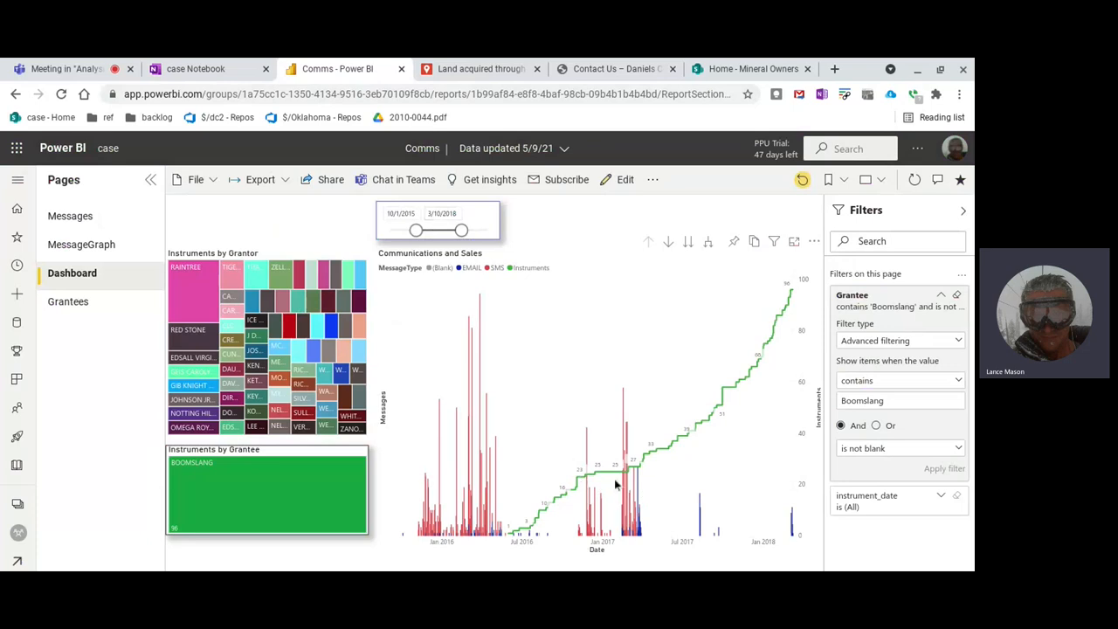
{"action": "mouse_move", "coordinate": [510, 528]}
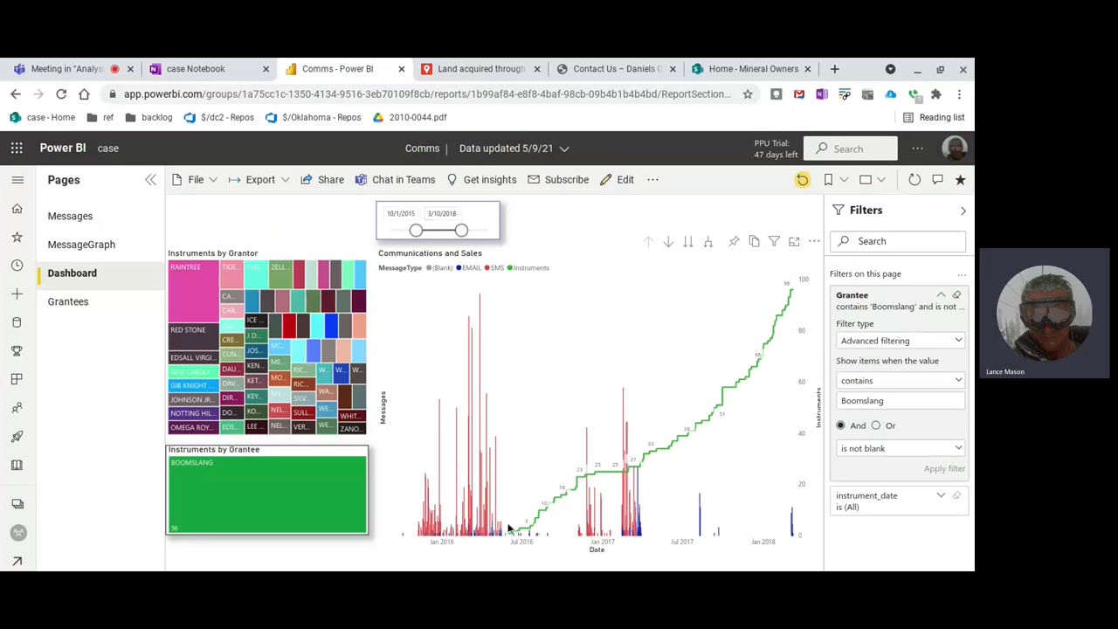
{"action": "mouse_move", "coordinate": [510, 520]}
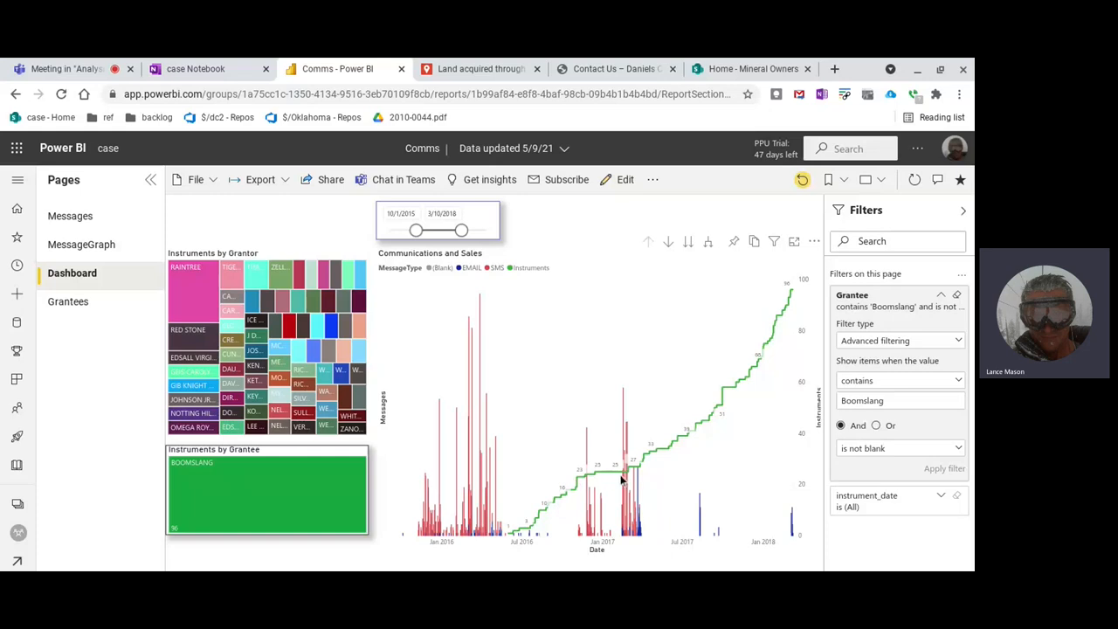
{"action": "mouse_move", "coordinate": [653, 479]}
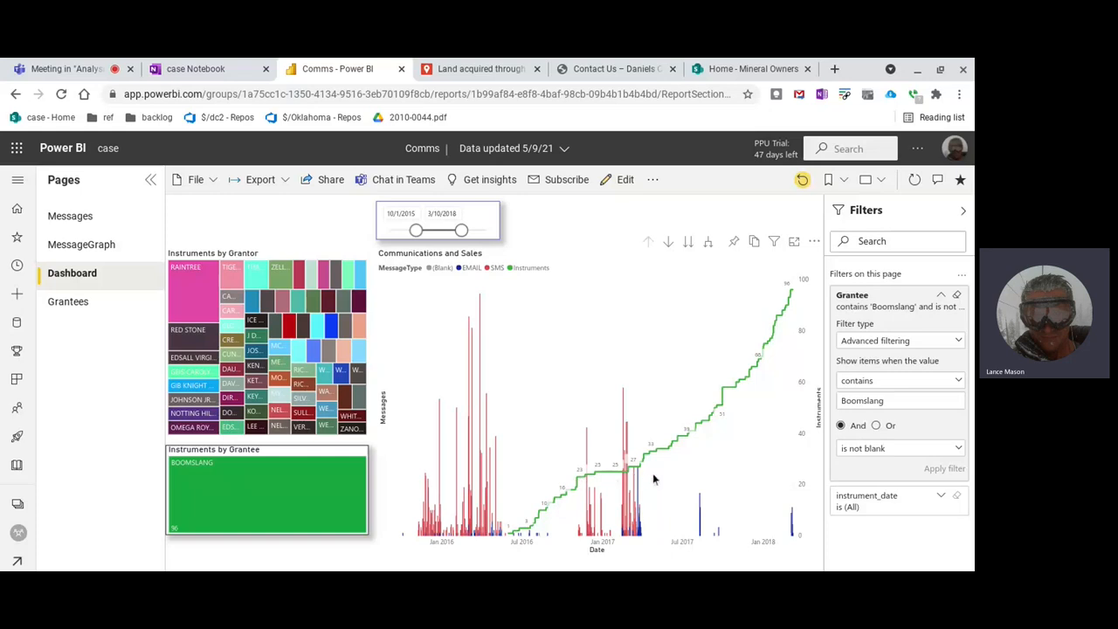
{"action": "mouse_move", "coordinate": [638, 477]}
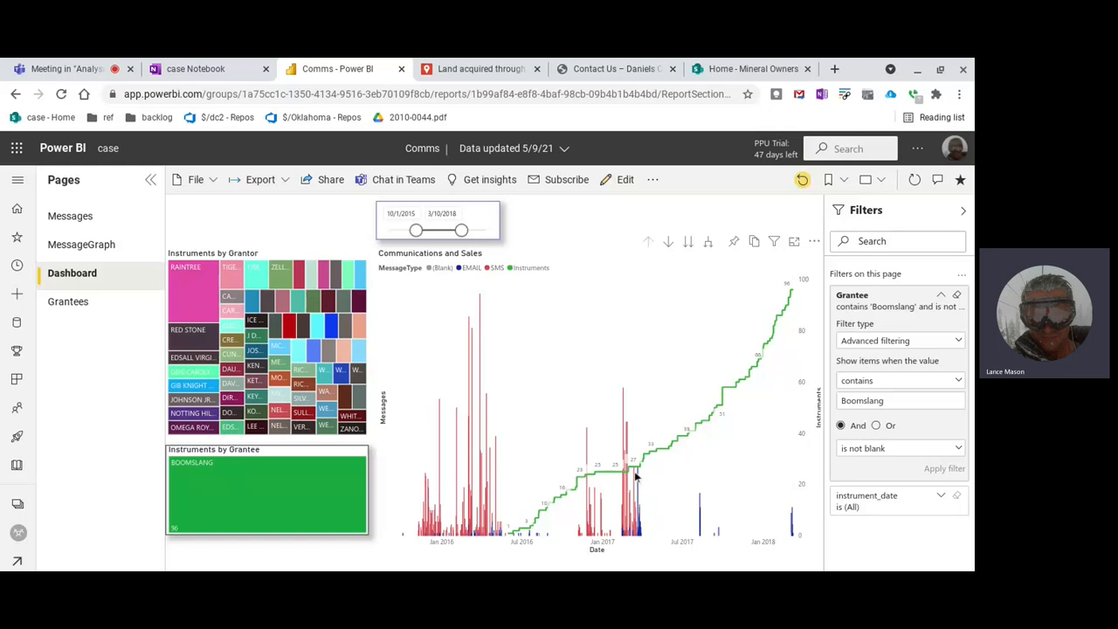
{"action": "mouse_move", "coordinate": [582, 480]}
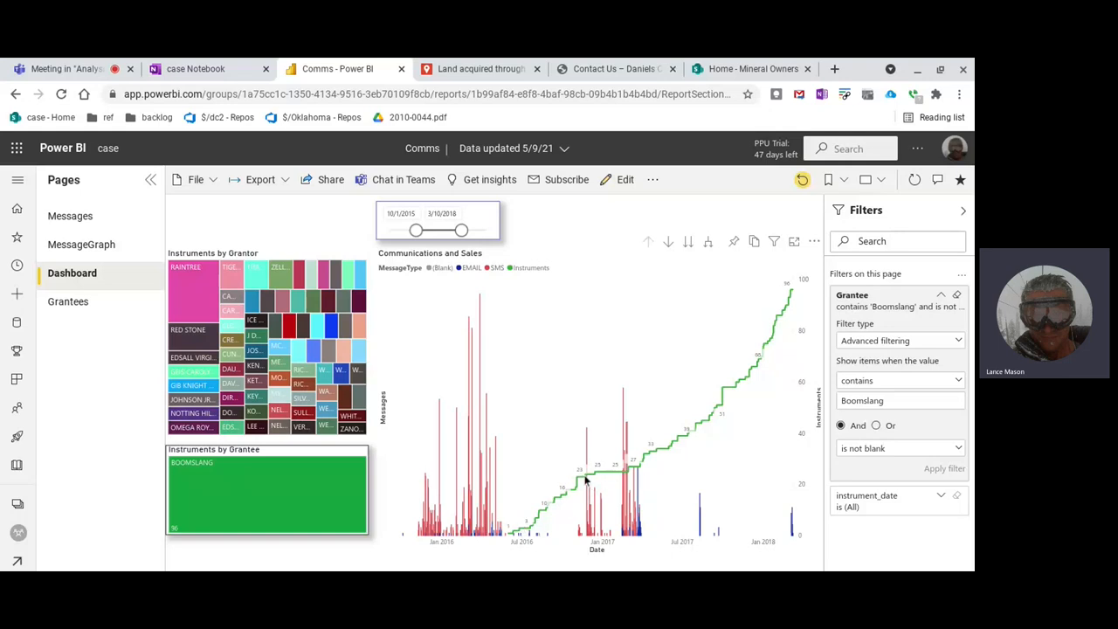
{"action": "mouse_move", "coordinate": [615, 475]}
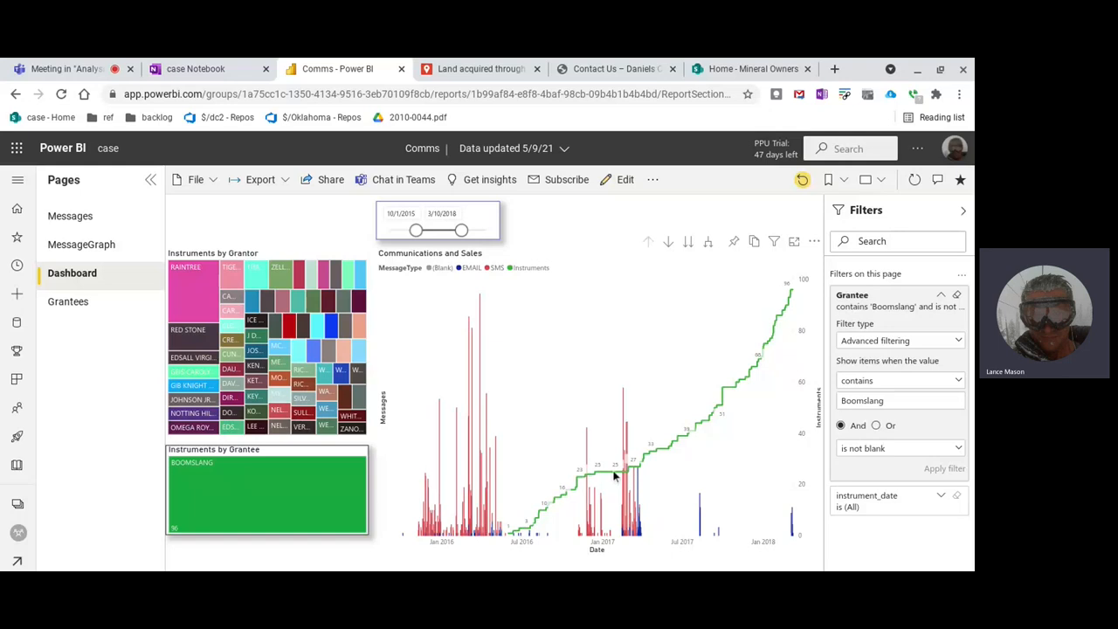
{"action": "mouse_move", "coordinate": [578, 490]}
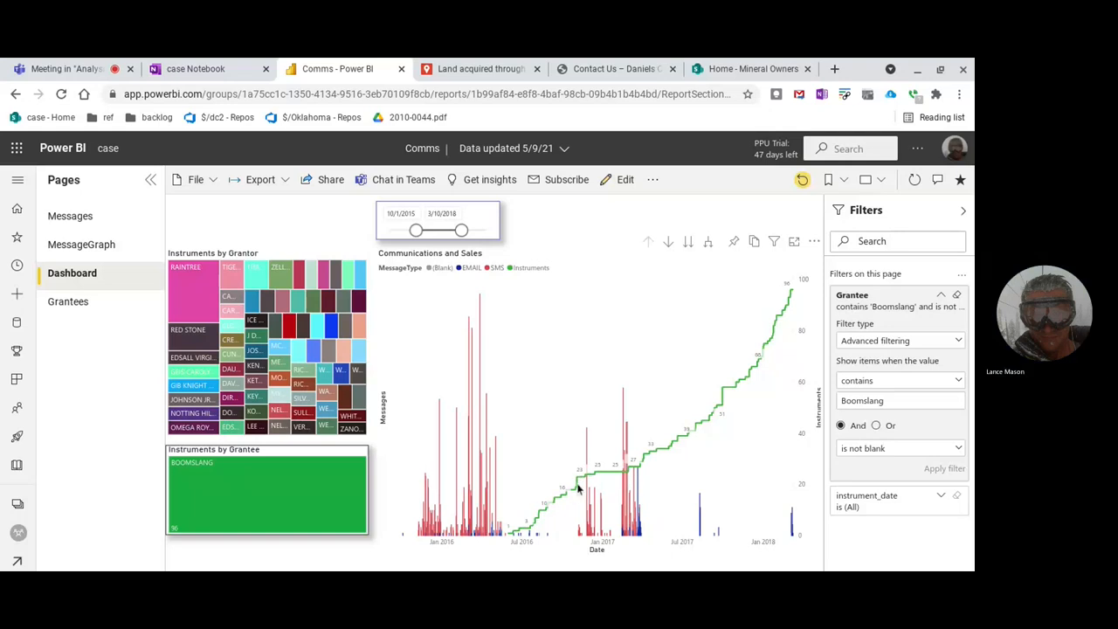
{"action": "mouse_move", "coordinate": [647, 472]}
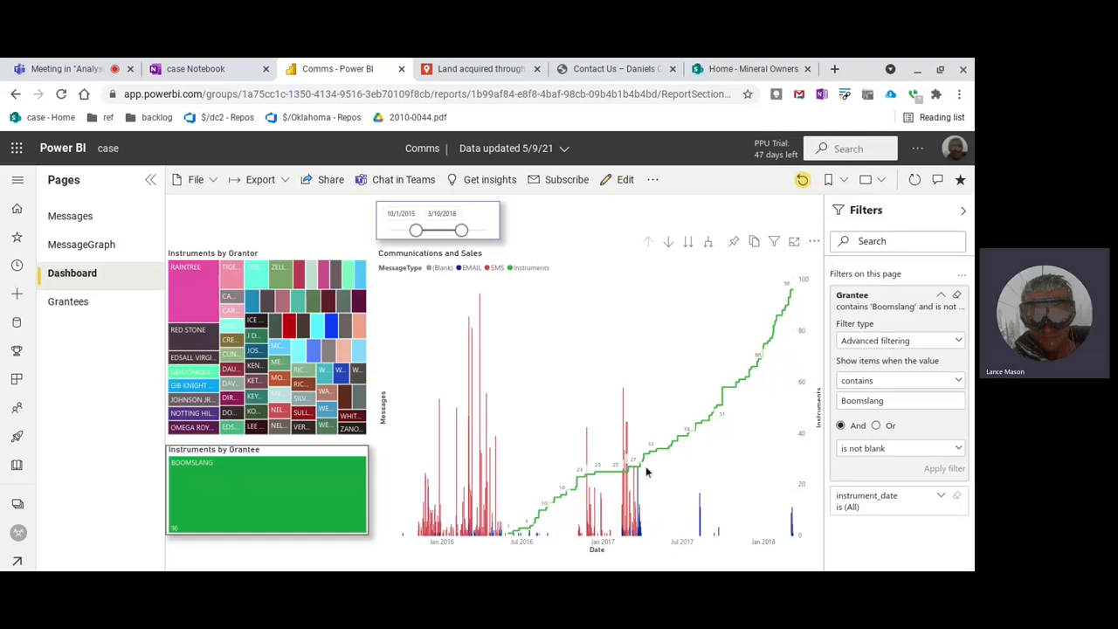
{"action": "mouse_move", "coordinate": [643, 540]}
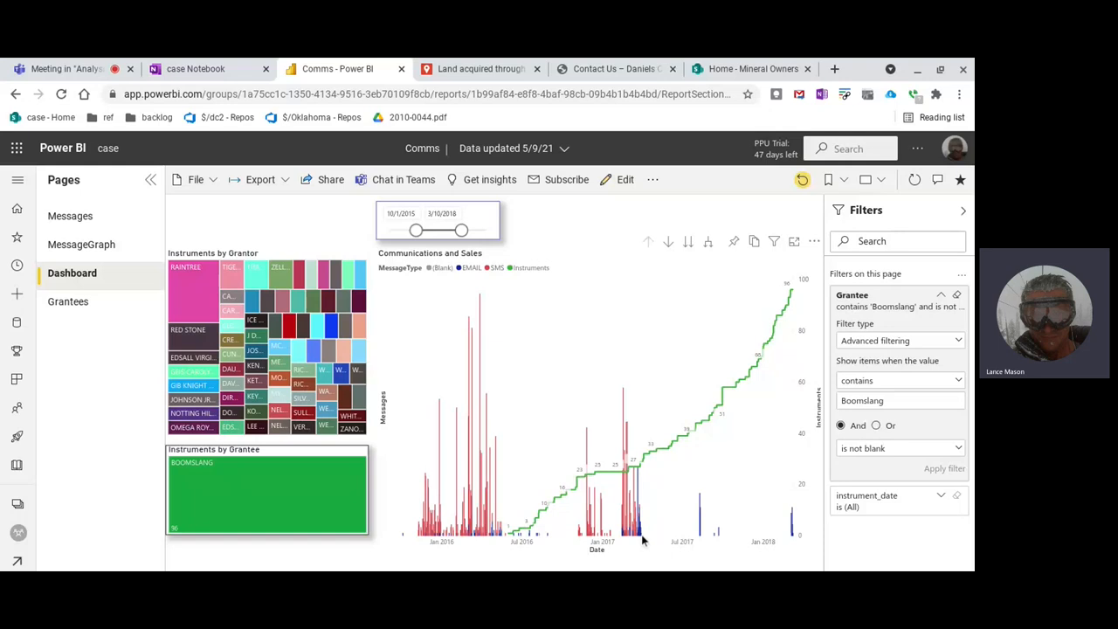
{"action": "mouse_move", "coordinate": [638, 499]}
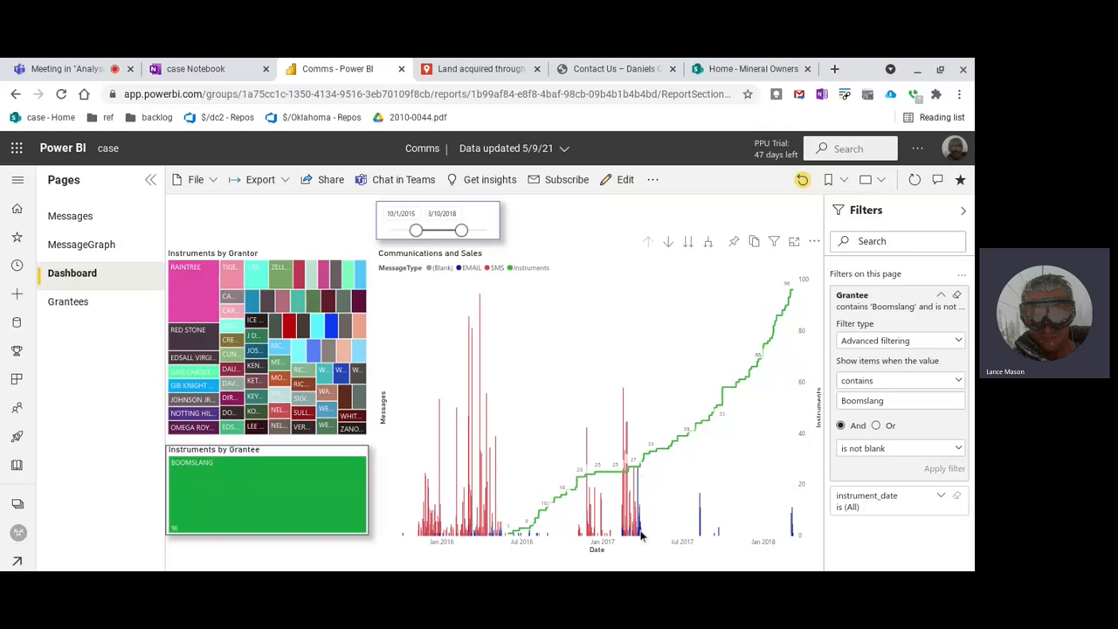
{"action": "mouse_move", "coordinate": [650, 496]}
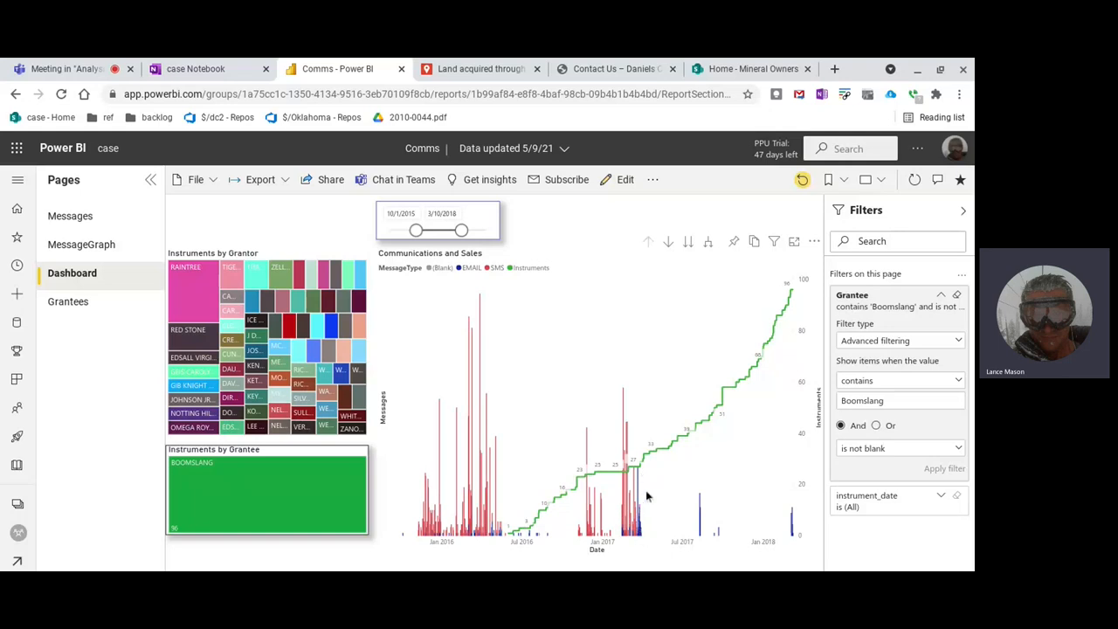
{"action": "mouse_move", "coordinate": [643, 540]}
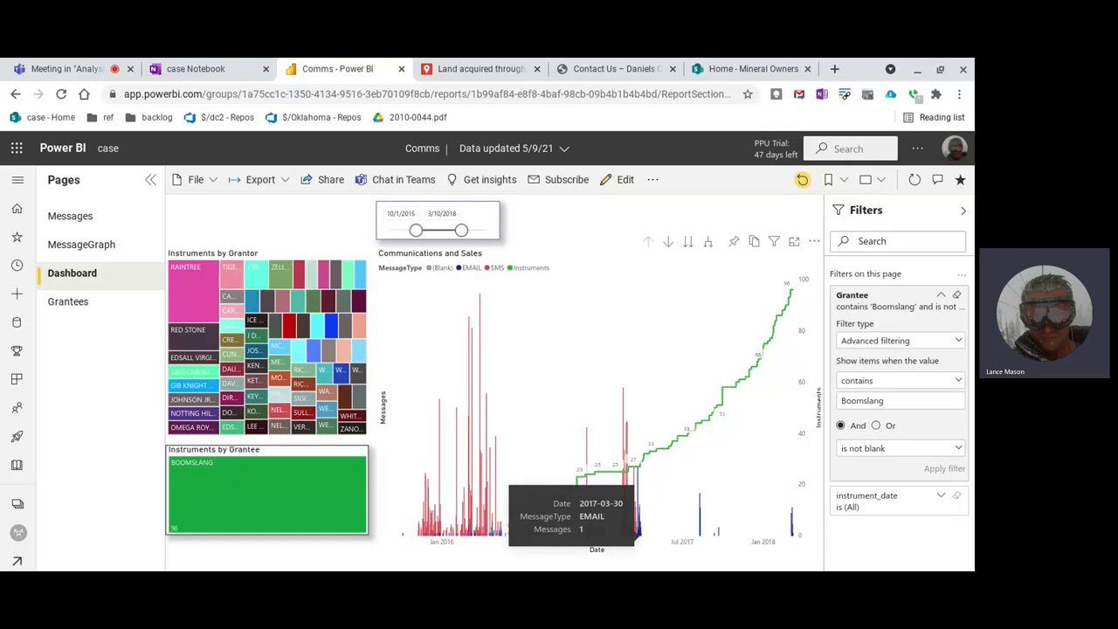
{"action": "mouse_move", "coordinate": [608, 395]}
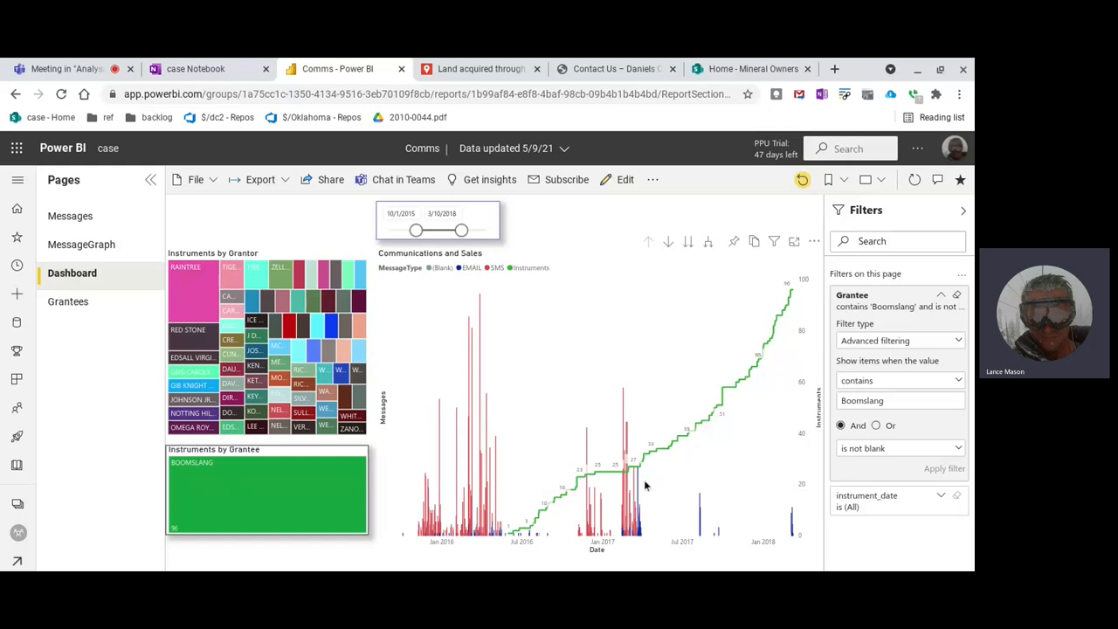
{"action": "mouse_move", "coordinate": [640, 498]}
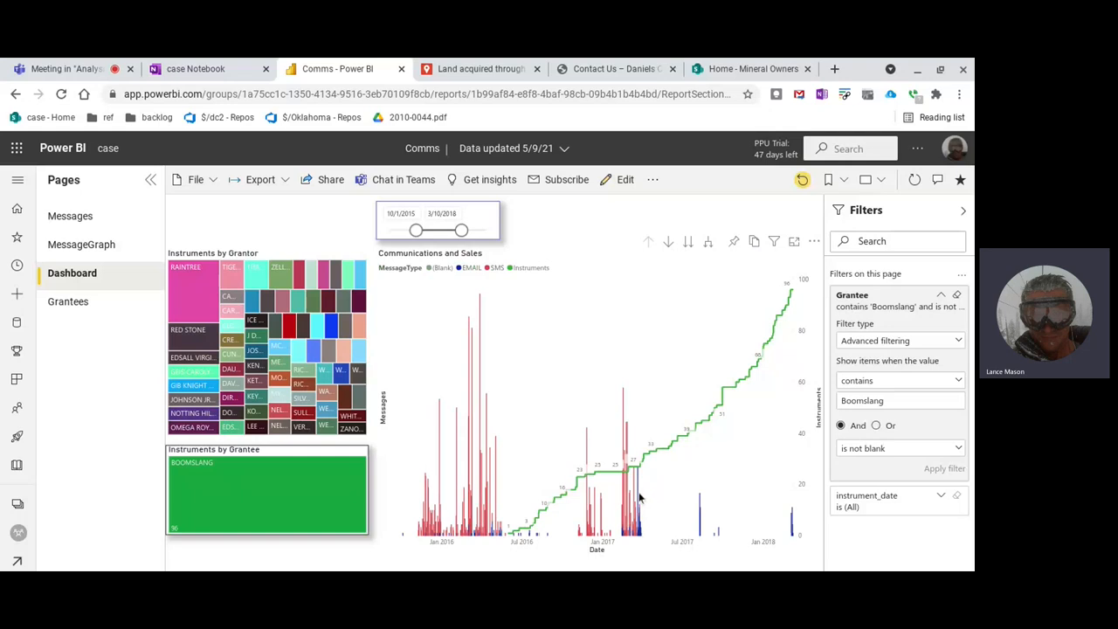
{"action": "mouse_move", "coordinate": [643, 472]}
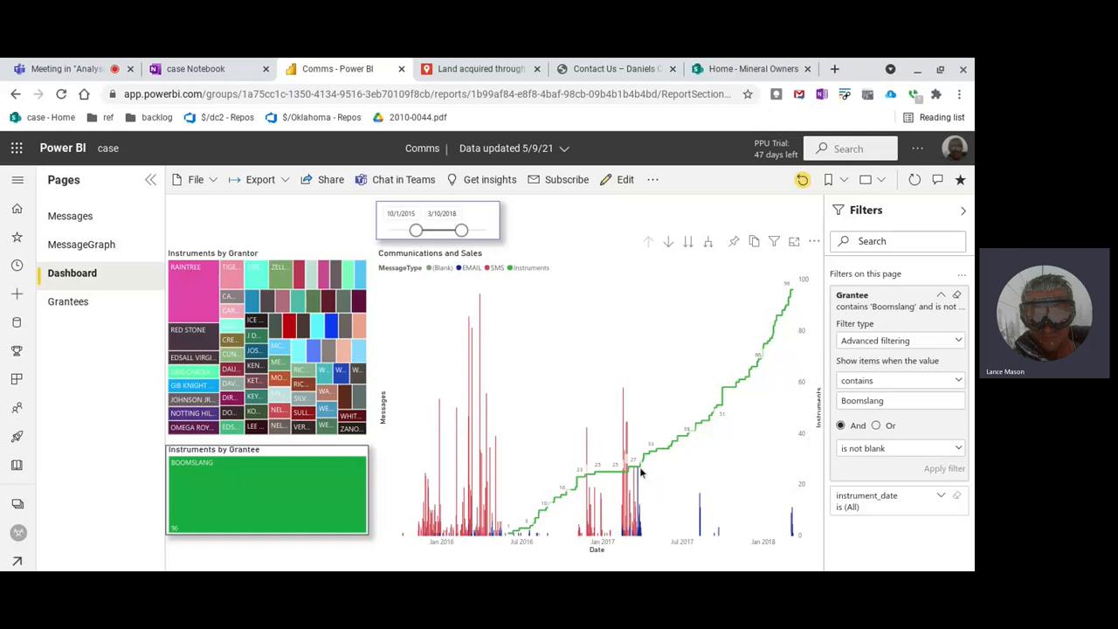
{"action": "mouse_move", "coordinate": [639, 479]}
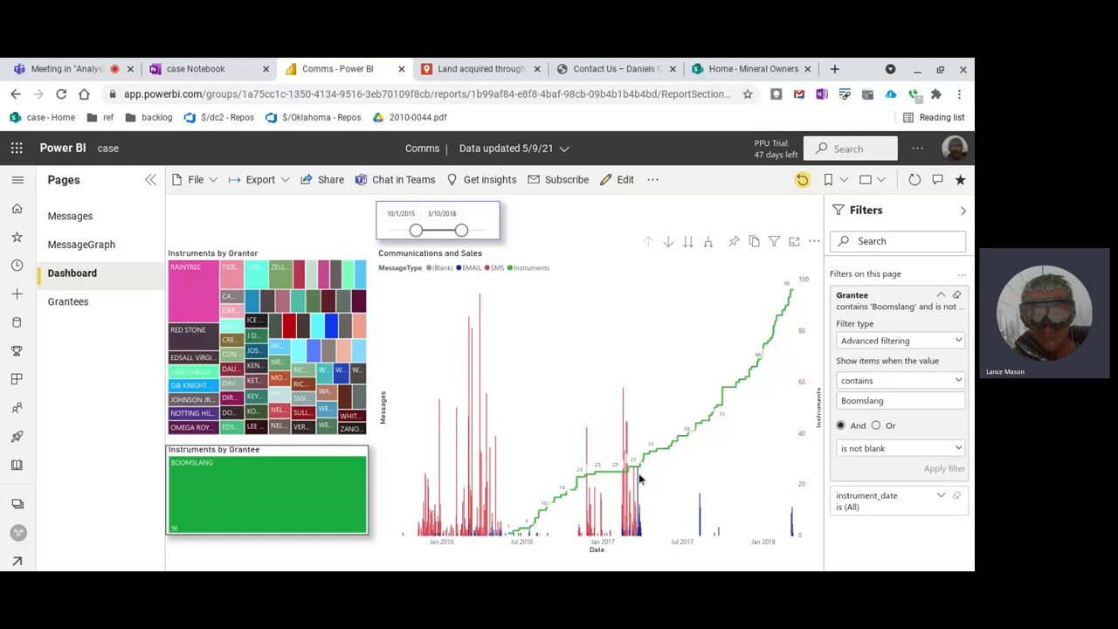
{"action": "mouse_move", "coordinate": [646, 462]}
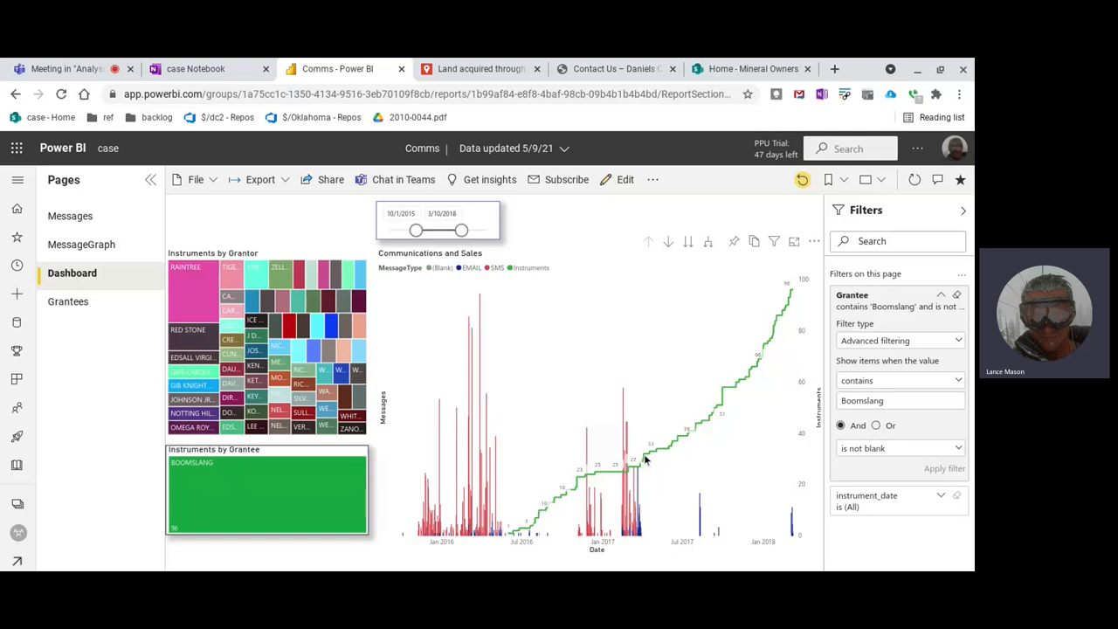
{"action": "mouse_move", "coordinate": [667, 455]}
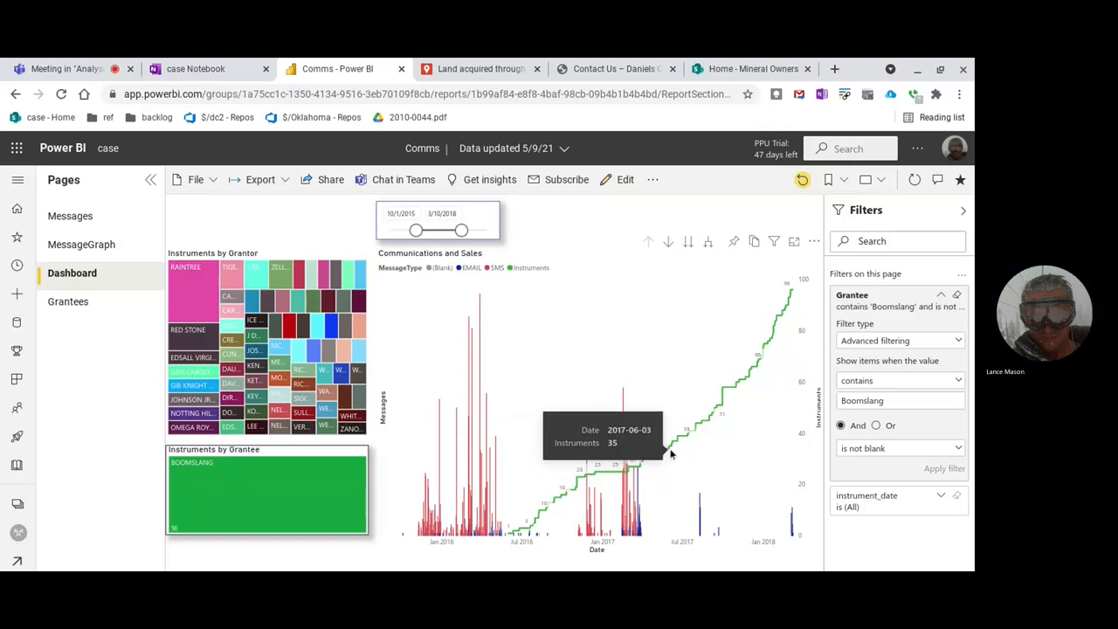
{"action": "mouse_move", "coordinate": [713, 419]}
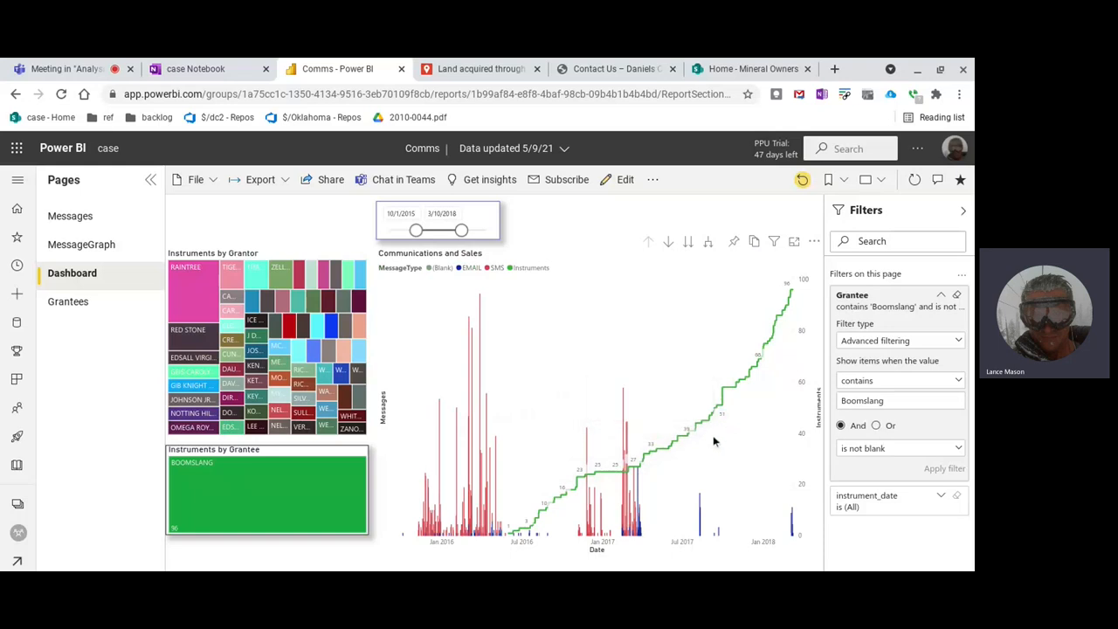
{"action": "mouse_move", "coordinate": [647, 482]}
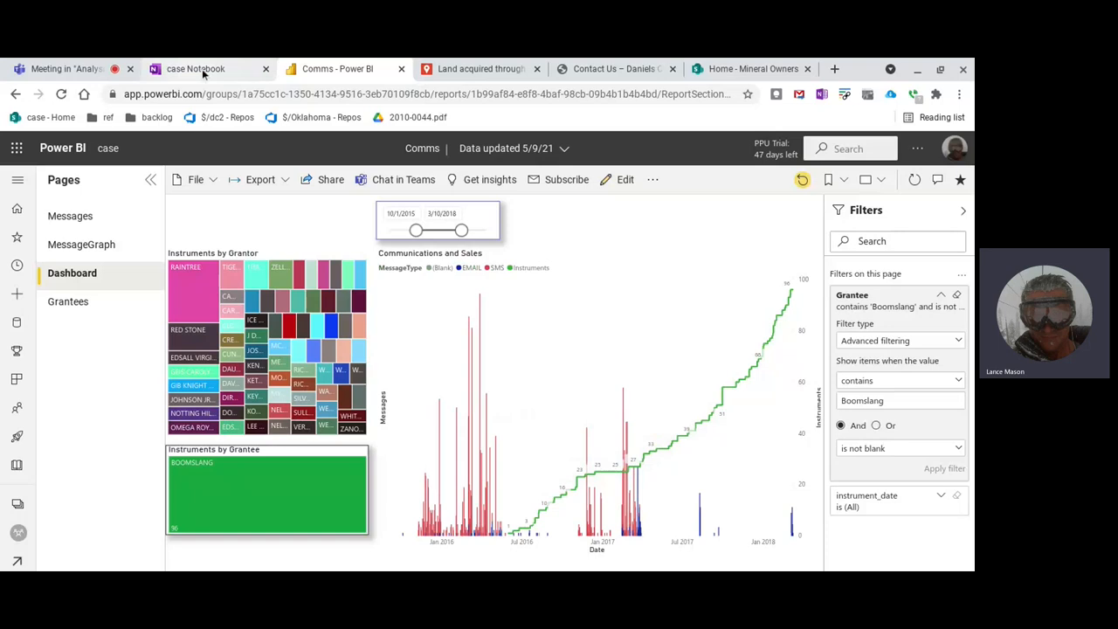
Cycle through the notebook, SharePoint board and Comms dashboard, then return to the recorded Teams meeting.
{"action": "left_click", "coordinate": [195, 70]}
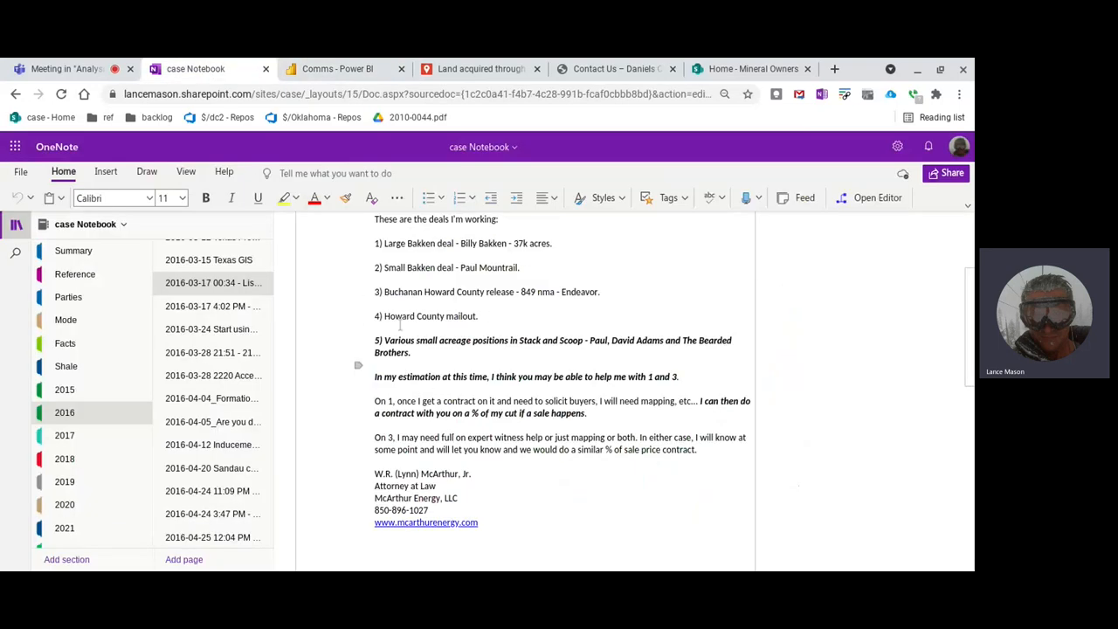
{"action": "mouse_move", "coordinate": [743, 84]}
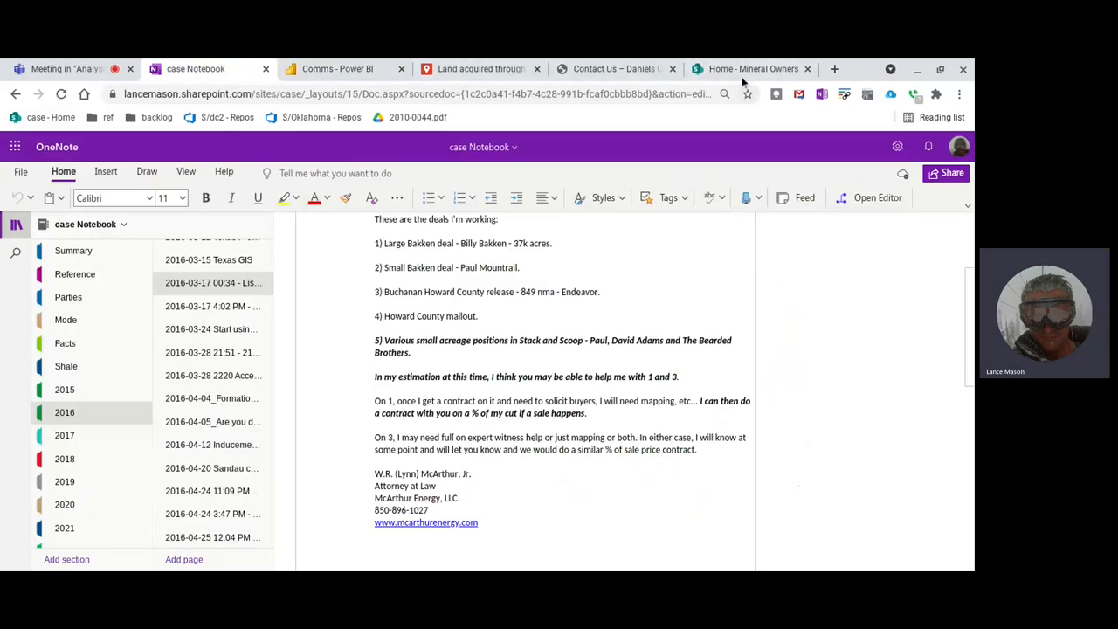
{"action": "left_click", "coordinate": [753, 70]}
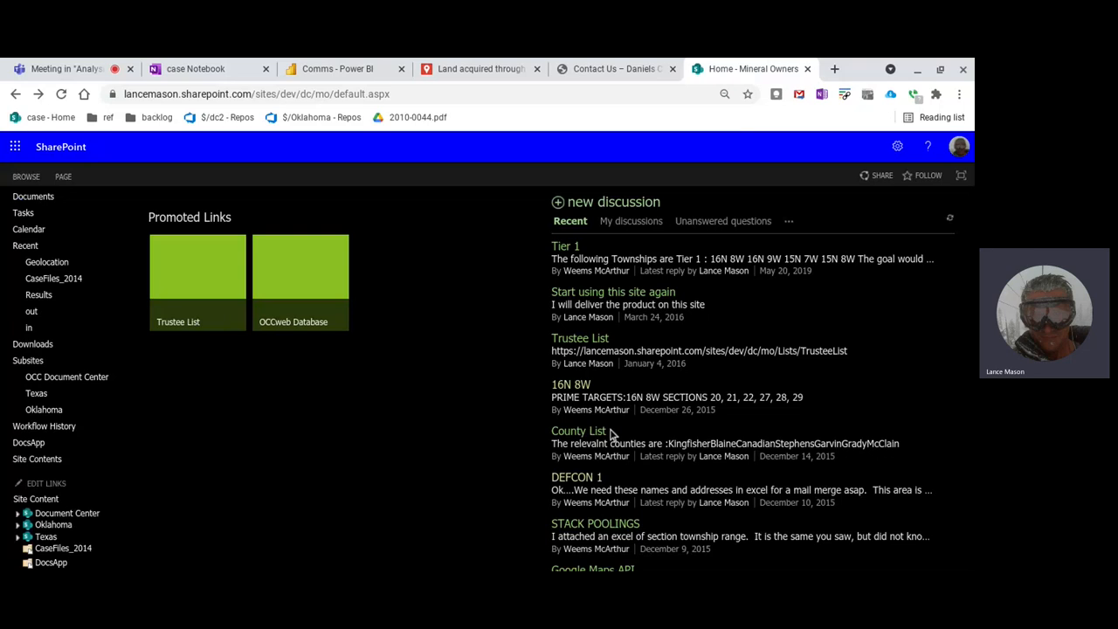
{"action": "left_click", "coordinate": [335, 68]}
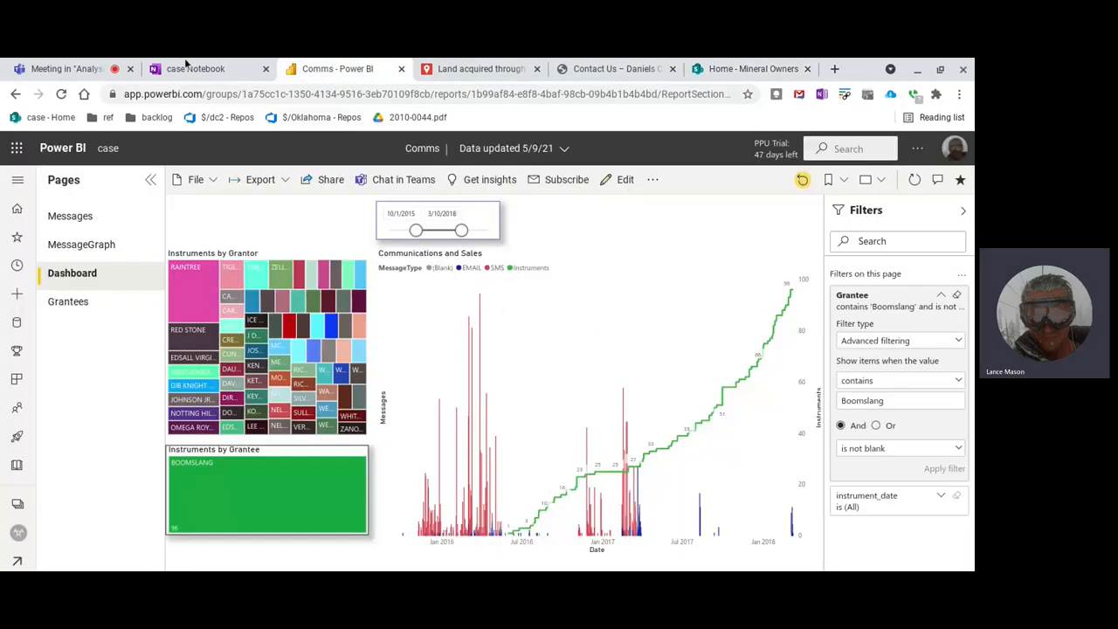
{"action": "left_click", "coordinate": [210, 68]}
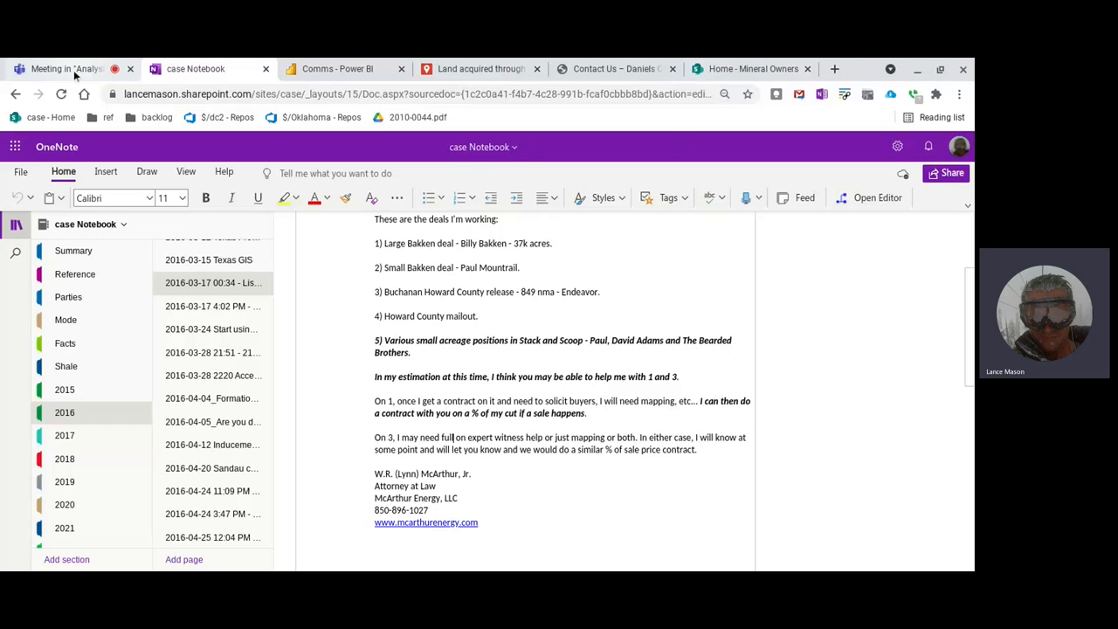
{"action": "left_click", "coordinate": [61, 68]}
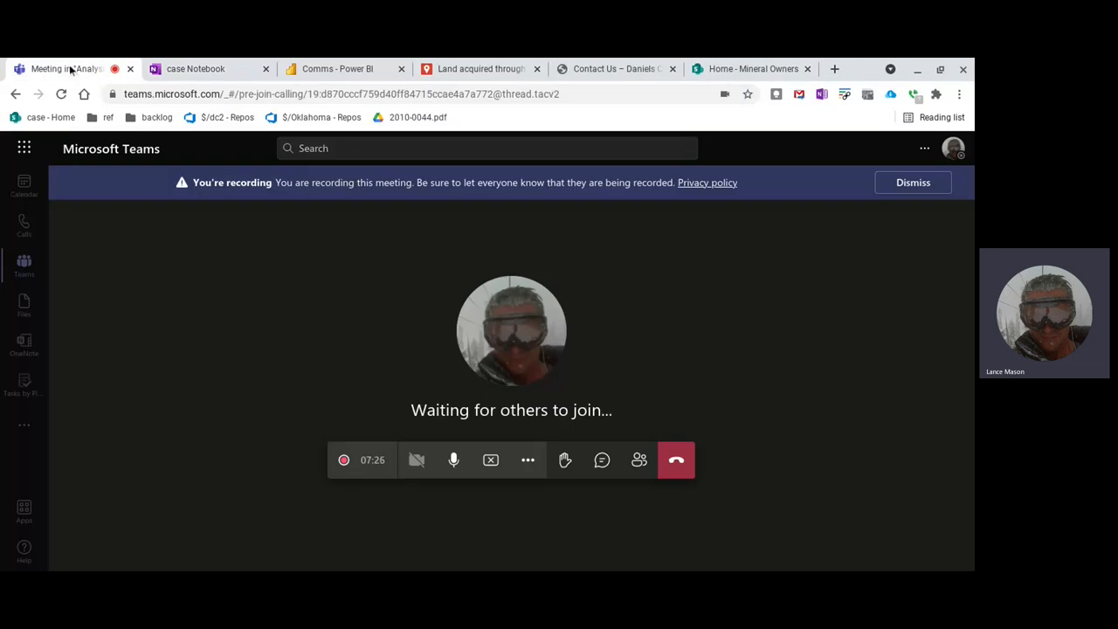
{"action": "mouse_move", "coordinate": [469, 365]}
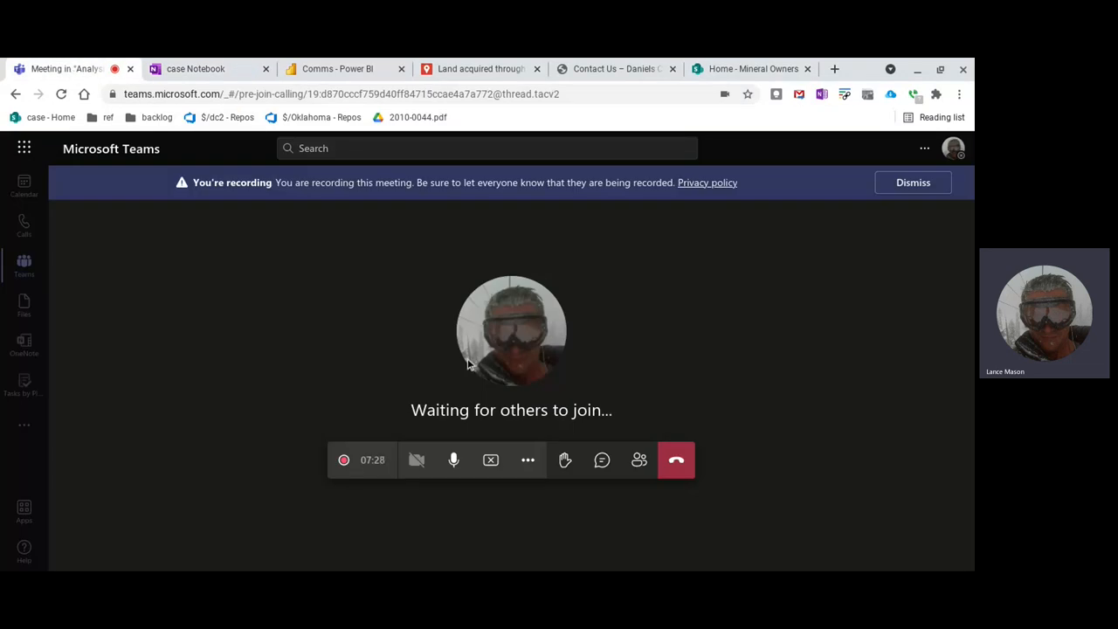
{"action": "mouse_move", "coordinate": [674, 461]}
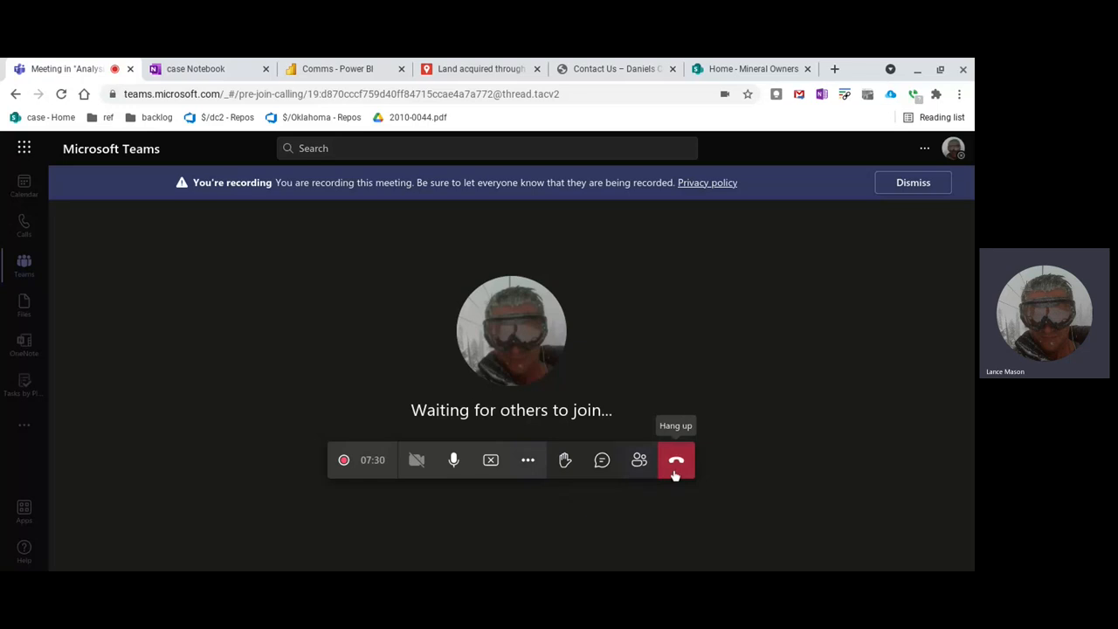